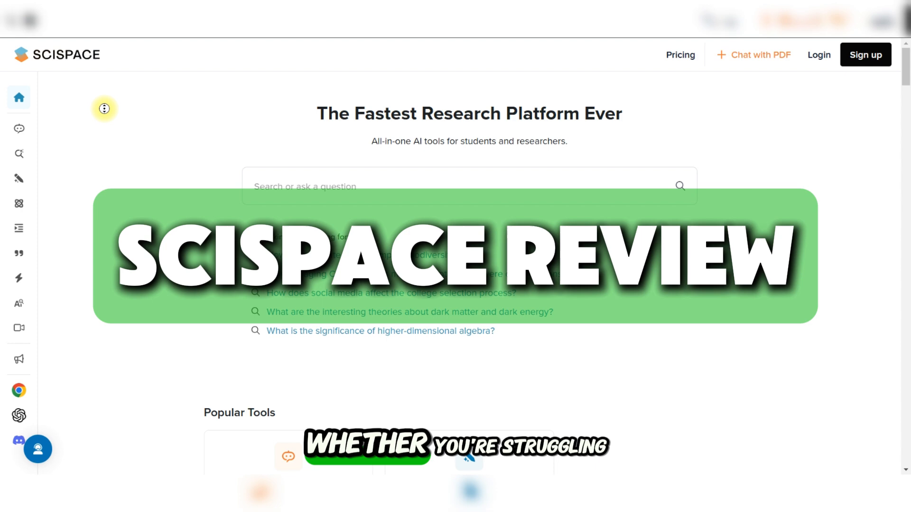
Scroll the homepage past the tool cards and Chrome extension promo to Papers added today
{"action": "scroll", "scroll_direction": "down", "scroll_amount": 3}
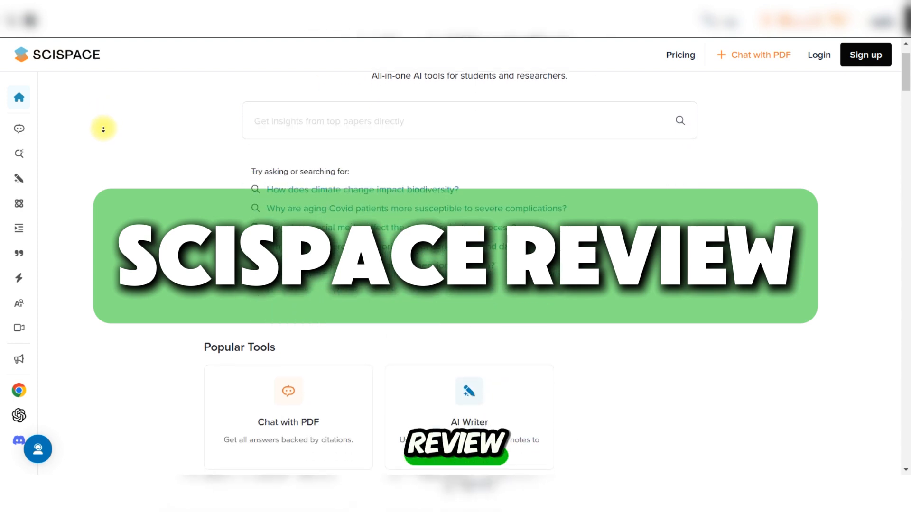
{"action": "scroll", "scroll_direction": "down", "scroll_amount": 3}
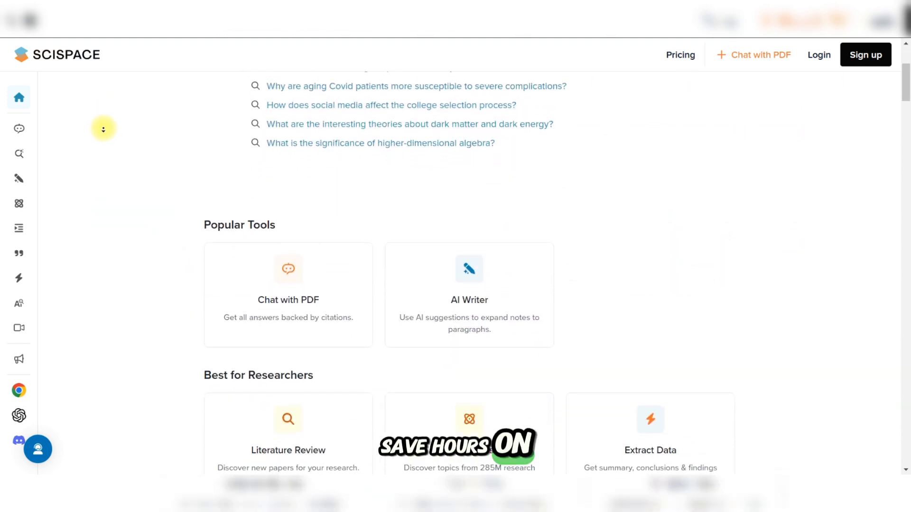
{"action": "scroll", "scroll_direction": "down", "scroll_amount": 3}
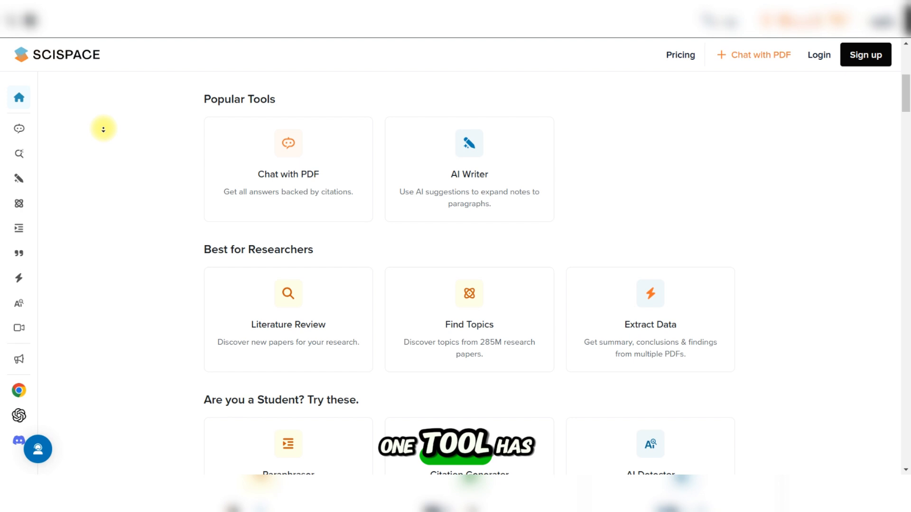
{"action": "scroll", "scroll_direction": "down", "scroll_amount": 3}
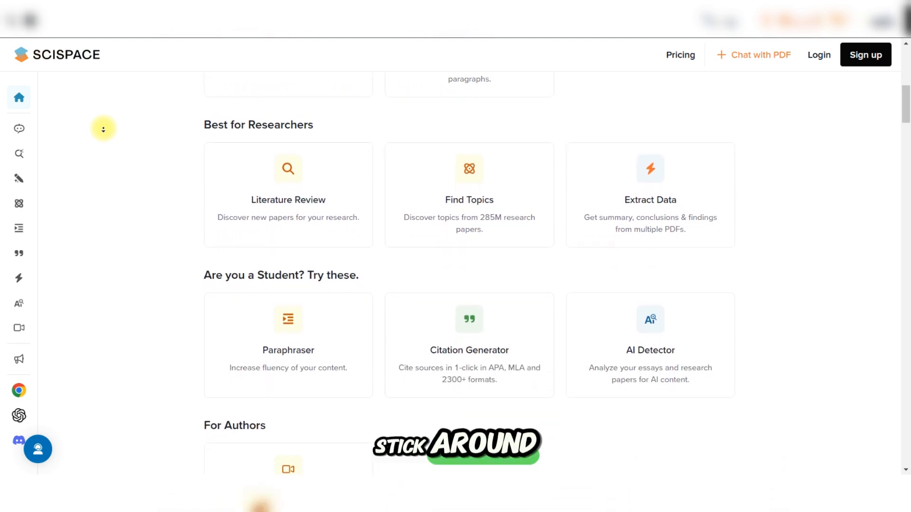
{"action": "scroll", "scroll_direction": "down", "scroll_amount": 3}
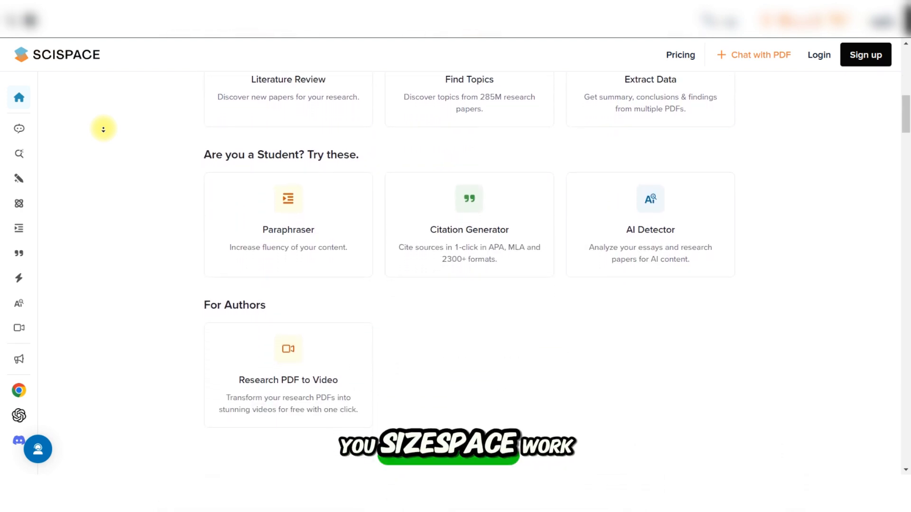
{"action": "scroll", "scroll_direction": "down", "scroll_amount": 3}
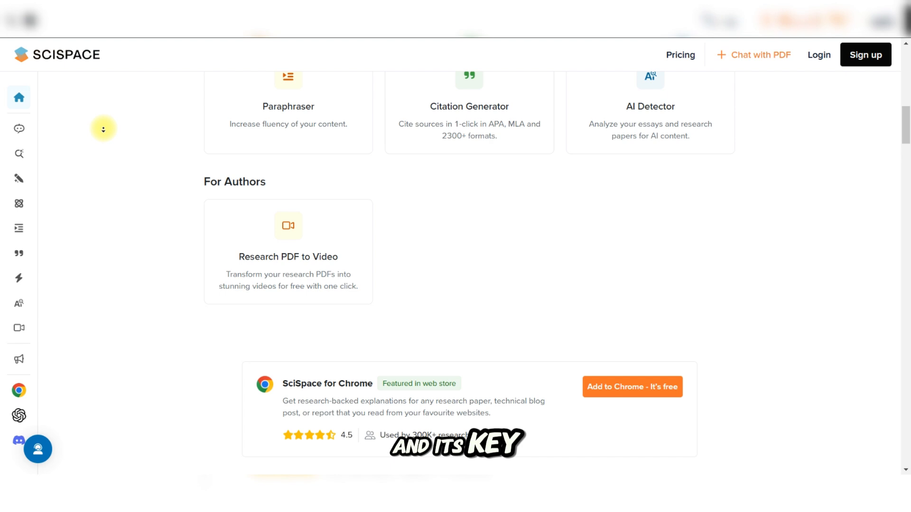
{"action": "scroll", "scroll_direction": "down", "scroll_amount": 3}
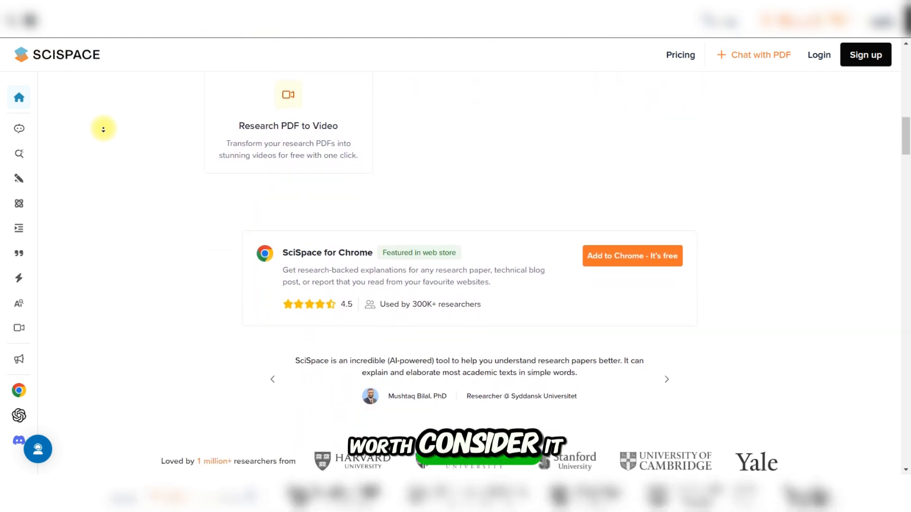
{"action": "scroll", "scroll_direction": "down", "scroll_amount": 3}
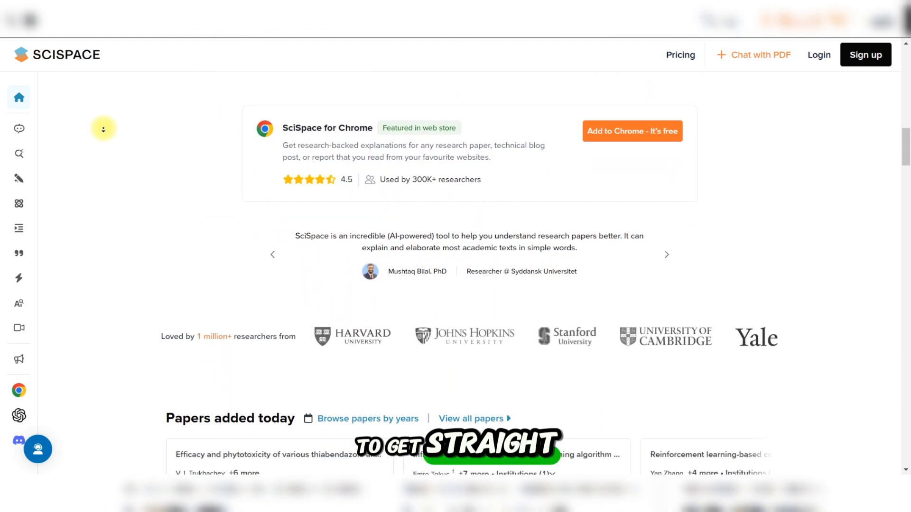
{"action": "scroll", "scroll_direction": "down", "scroll_amount": 3}
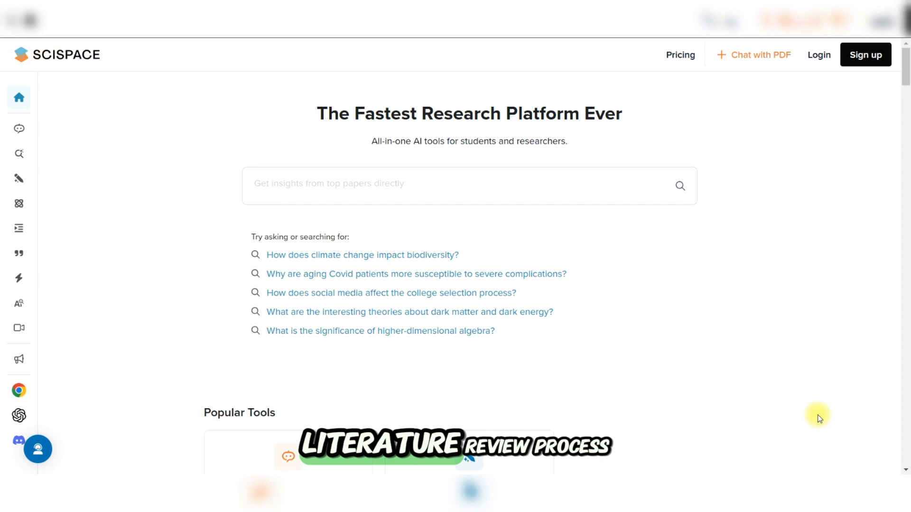
Scroll on past the 2018–2021 paper lists and trending questions to the Reviews carousel
{"action": "scroll", "scroll_direction": "down", "scroll_amount": 3}
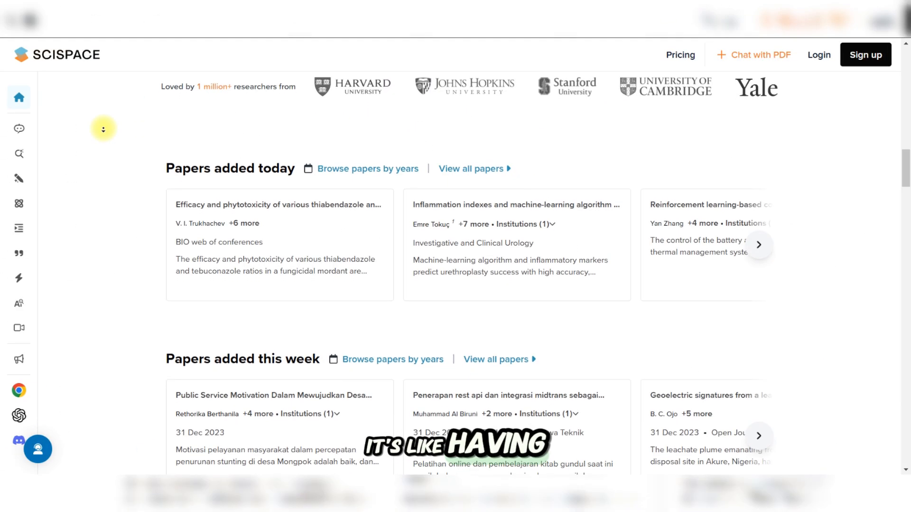
{"action": "scroll", "scroll_direction": "down", "scroll_amount": 3}
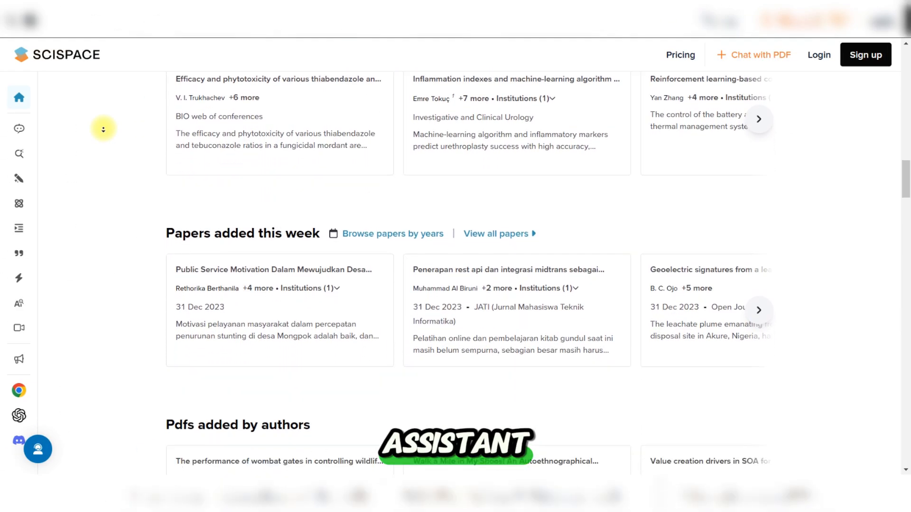
{"action": "scroll", "scroll_direction": "down", "scroll_amount": 3}
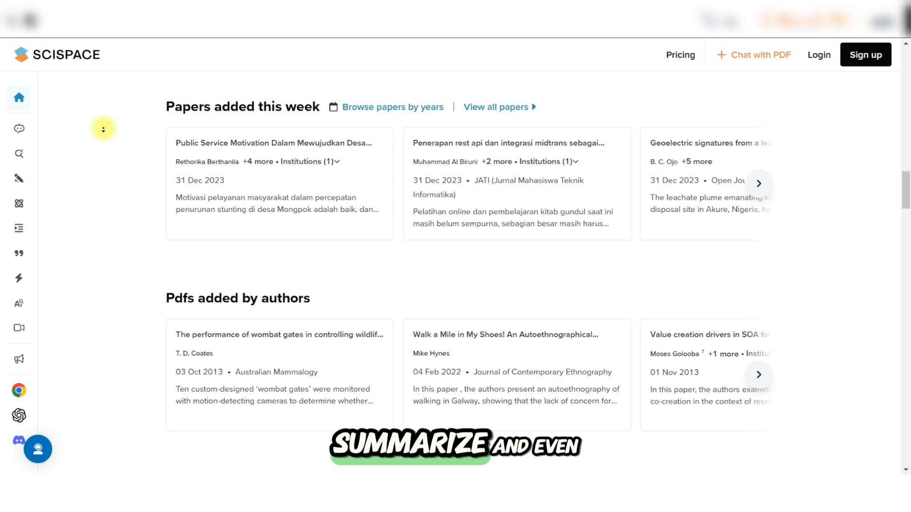
{"action": "scroll", "scroll_direction": "down", "scroll_amount": 3}
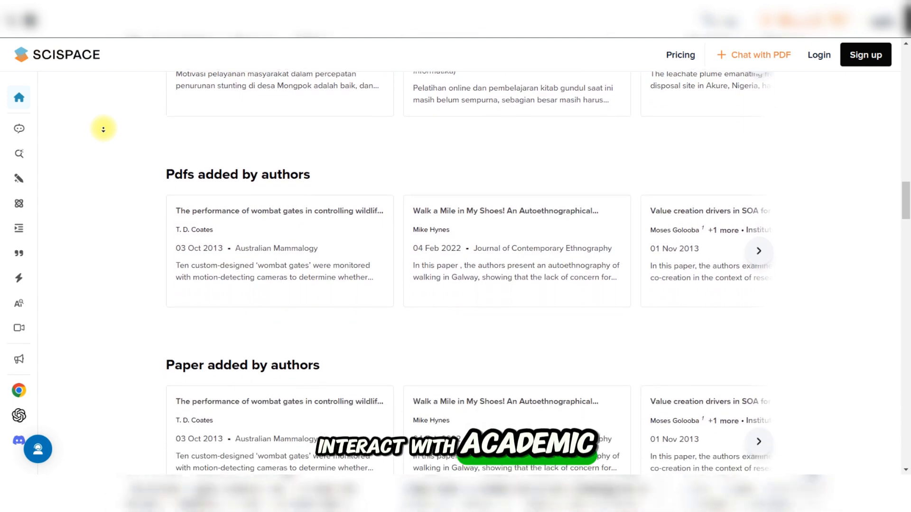
{"action": "scroll", "scroll_direction": "down", "scroll_amount": 3}
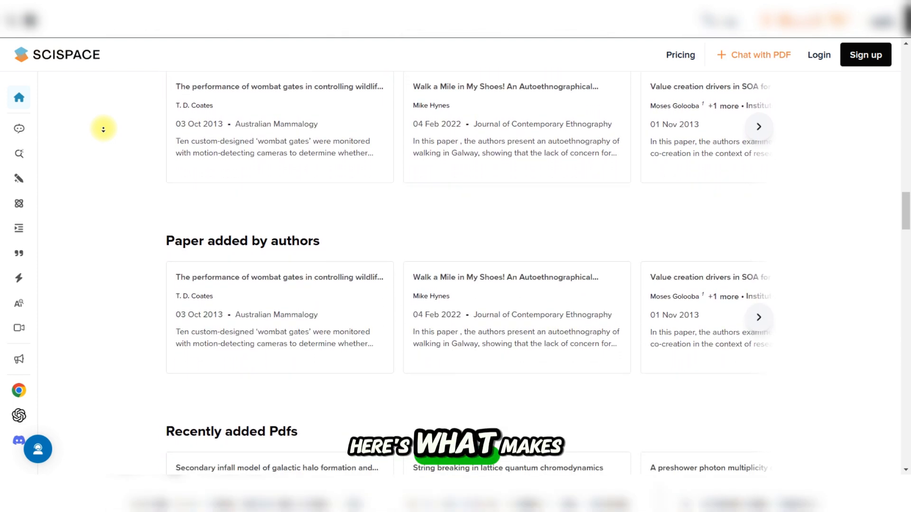
{"action": "scroll", "scroll_direction": "down", "scroll_amount": 3}
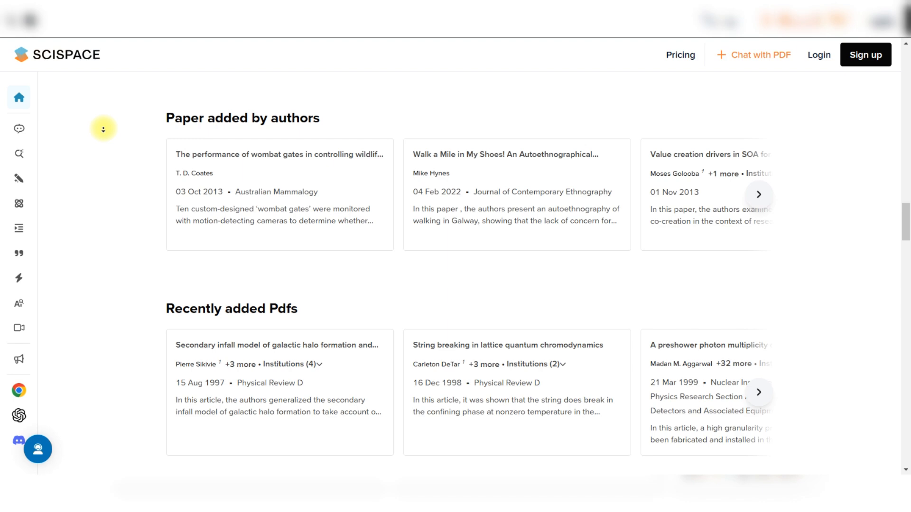
{"action": "scroll", "scroll_direction": "down", "scroll_amount": 3}
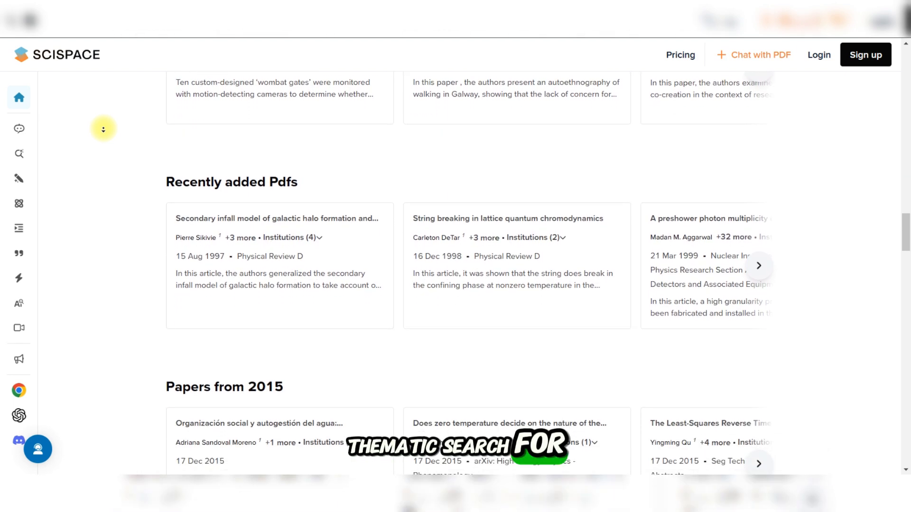
{"action": "scroll", "scroll_direction": "down", "scroll_amount": 3}
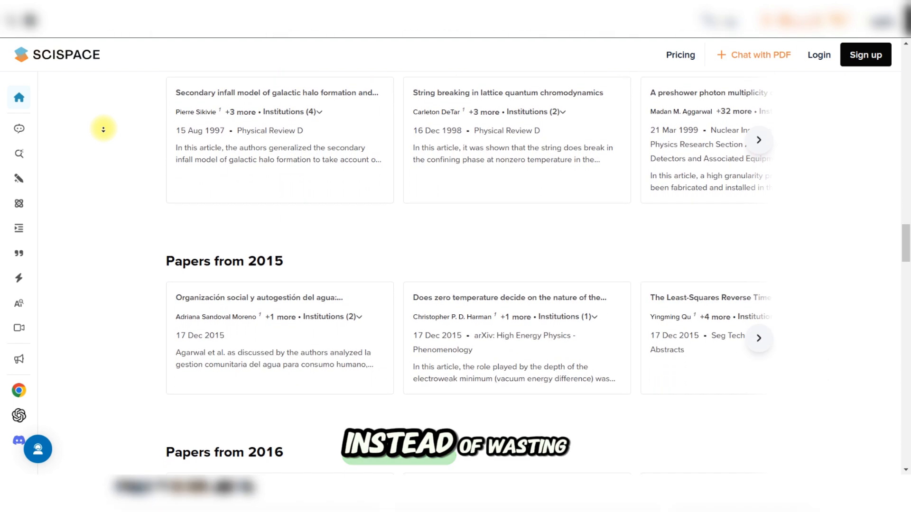
{"action": "scroll", "scroll_direction": "down", "scroll_amount": 3}
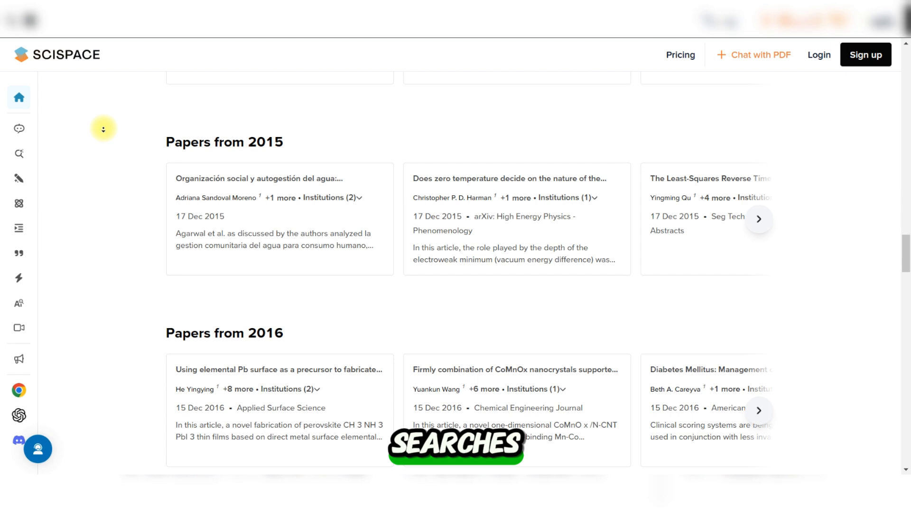
{"action": "scroll", "scroll_direction": "down", "scroll_amount": 3}
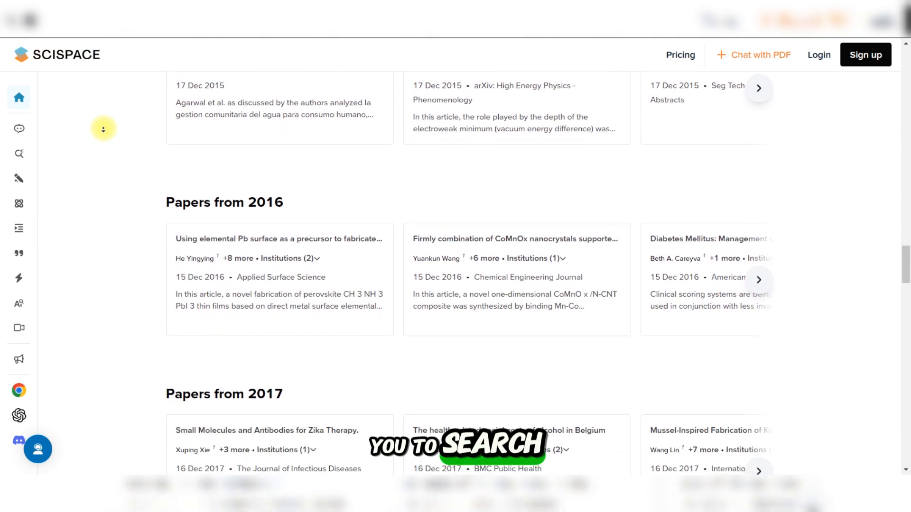
{"action": "scroll", "scroll_direction": "down", "scroll_amount": 3}
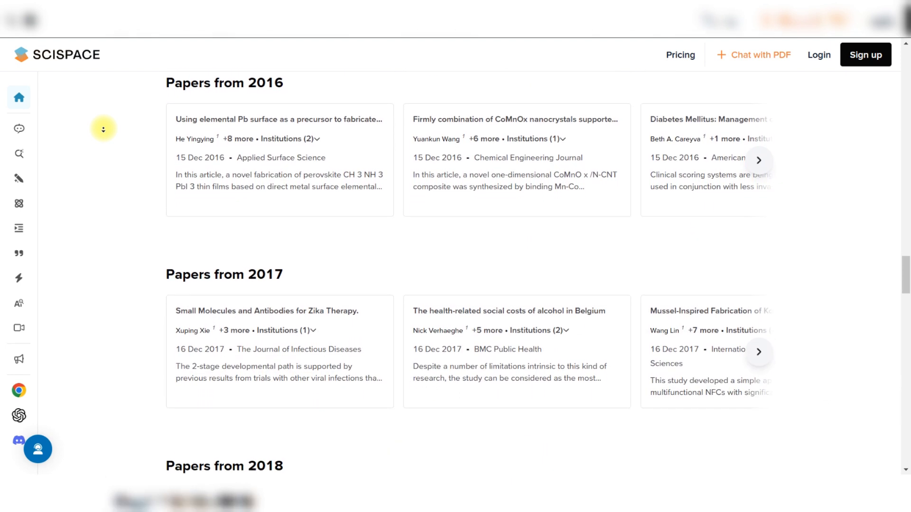
{"action": "scroll", "scroll_direction": "down", "scroll_amount": 3}
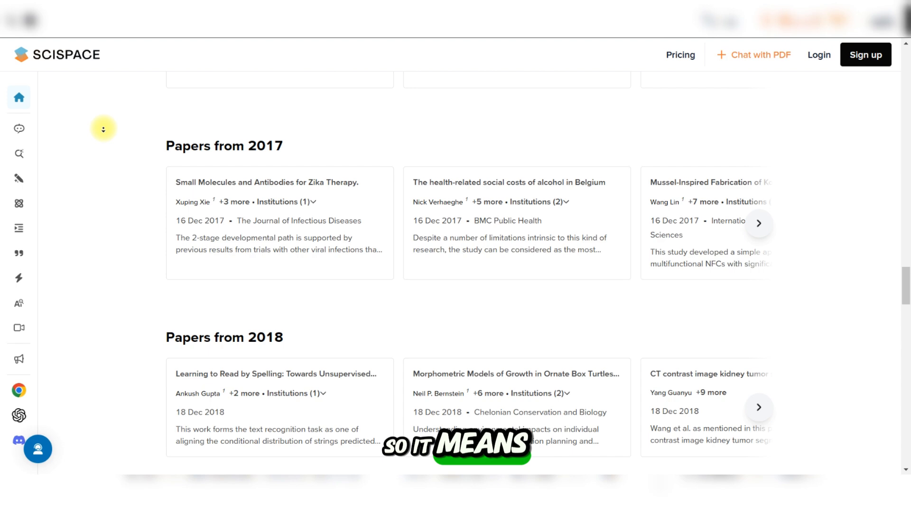
{"action": "scroll", "scroll_direction": "down", "scroll_amount": 3}
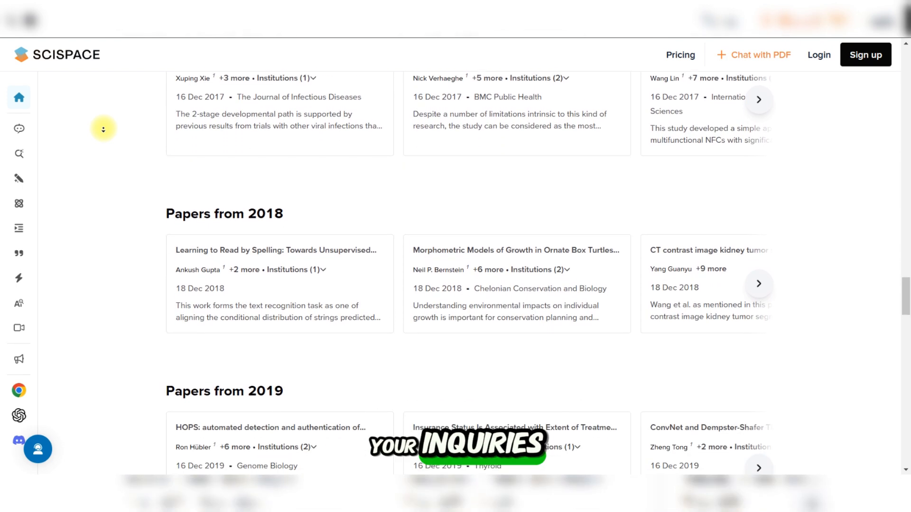
{"action": "scroll", "scroll_direction": "down", "scroll_amount": 3}
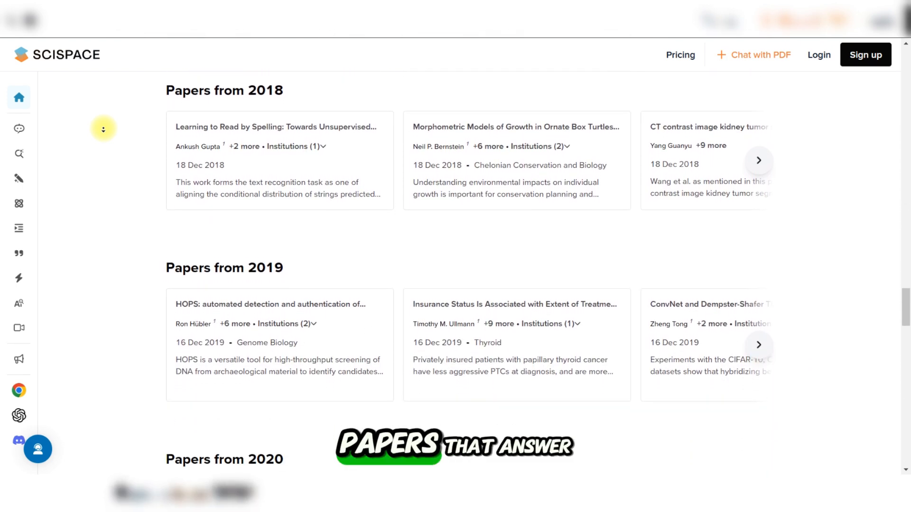
{"action": "scroll", "scroll_direction": "down", "scroll_amount": 3}
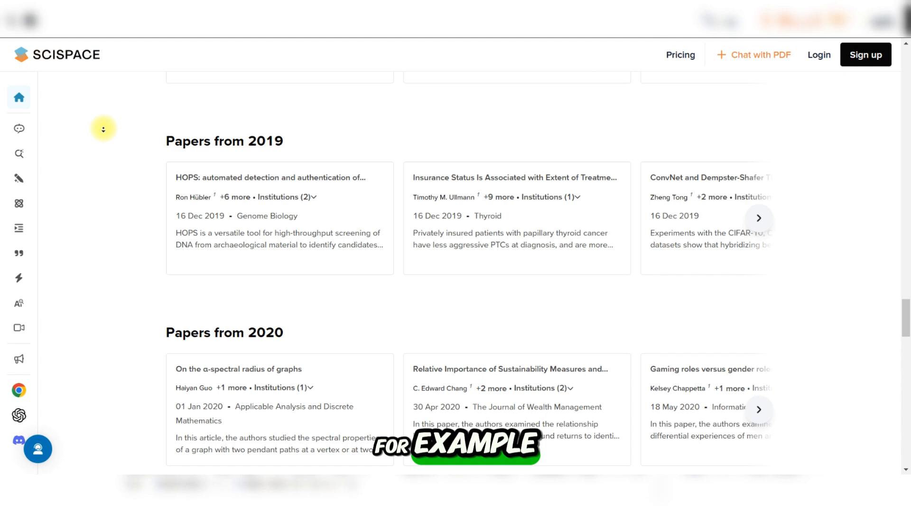
{"action": "scroll", "scroll_direction": "down", "scroll_amount": 3}
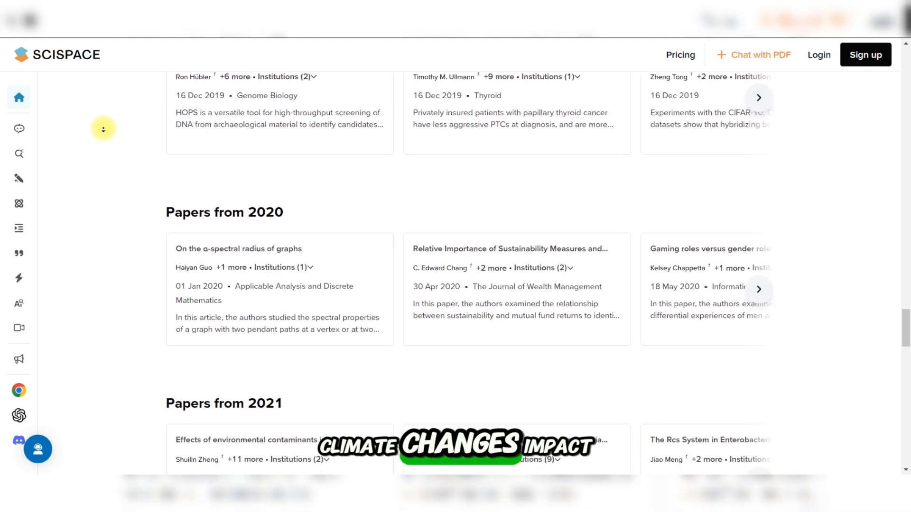
{"action": "scroll", "scroll_direction": "down", "scroll_amount": 3}
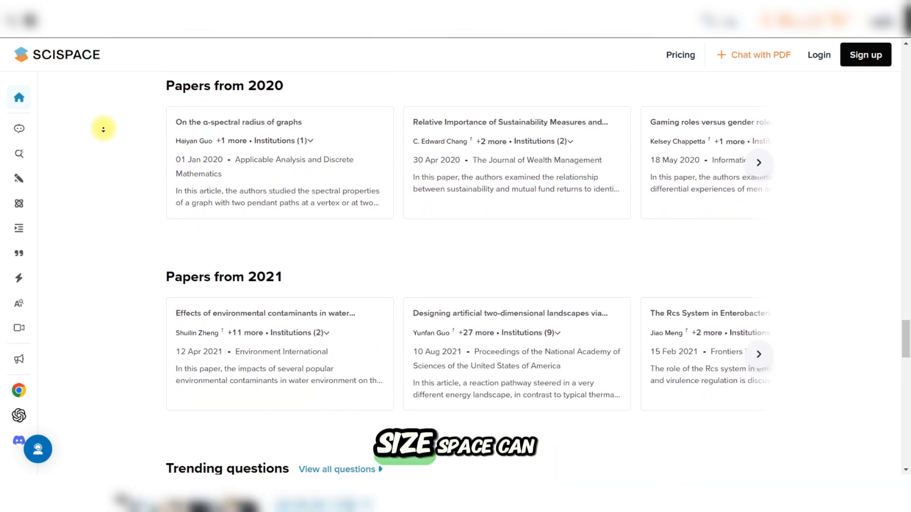
{"action": "scroll", "scroll_direction": "down", "scroll_amount": 3}
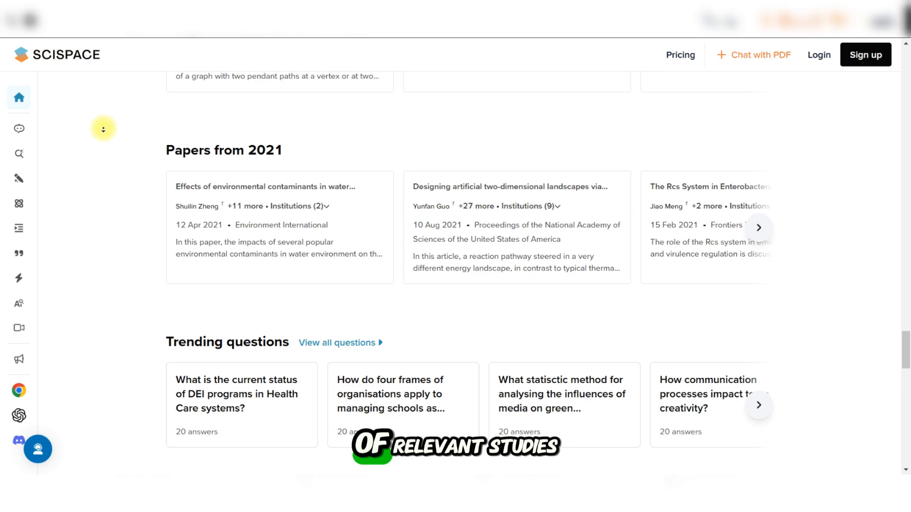
{"action": "scroll", "scroll_direction": "down", "scroll_amount": 3}
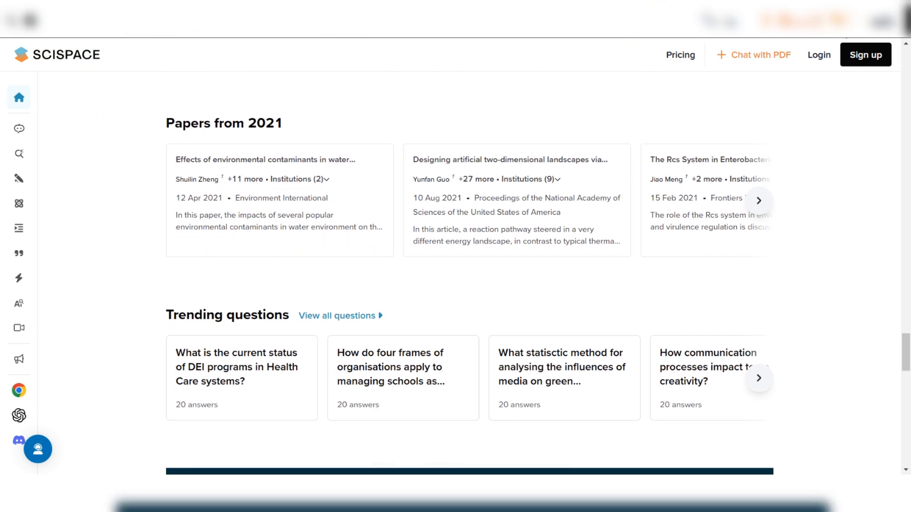
{"action": "scroll", "scroll_direction": "down", "scroll_amount": 3}
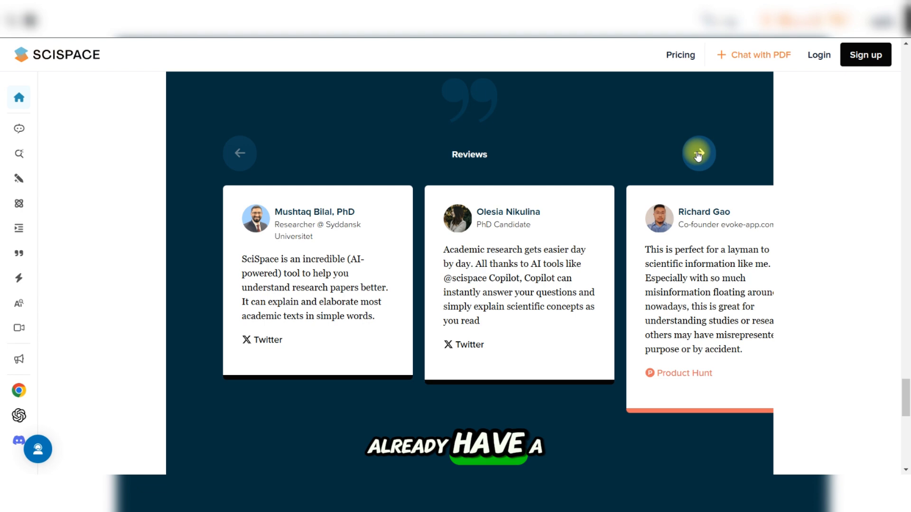
Start a PDF upload in Chat with PDF and browse to the Documents folder
{"action": "left_click", "coordinate": [761, 55]}
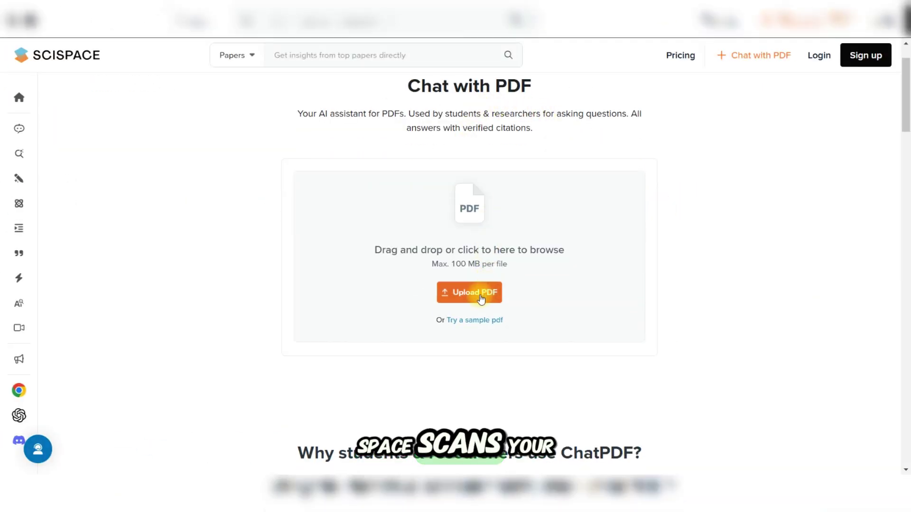
{"action": "left_click", "coordinate": [469, 292]}
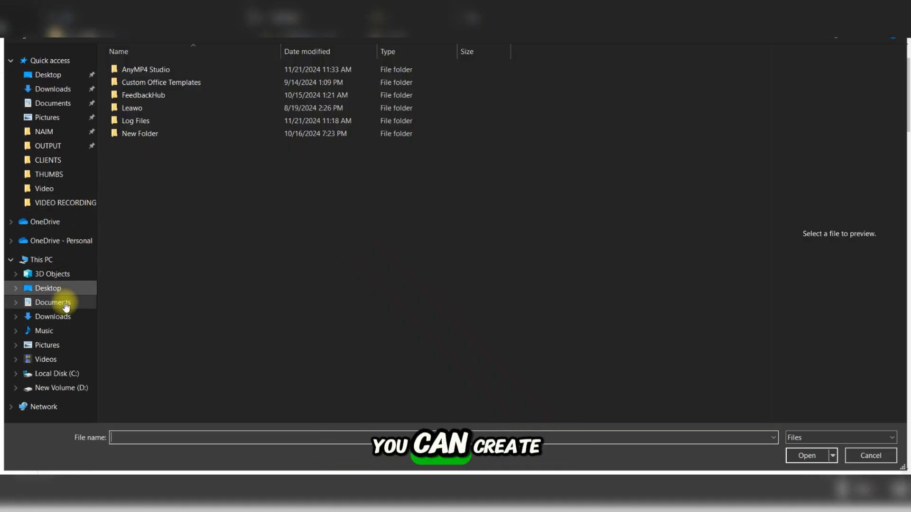
{"action": "left_click", "coordinate": [52, 317]}
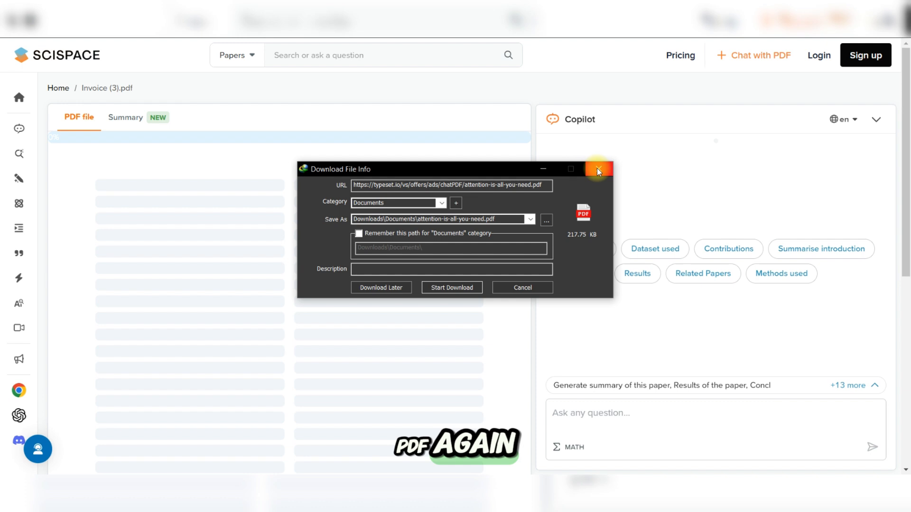
Clear the download manager prompts and request a Copilot summary of Invoice (3).pdf
{"action": "left_click", "coordinate": [597, 169]}
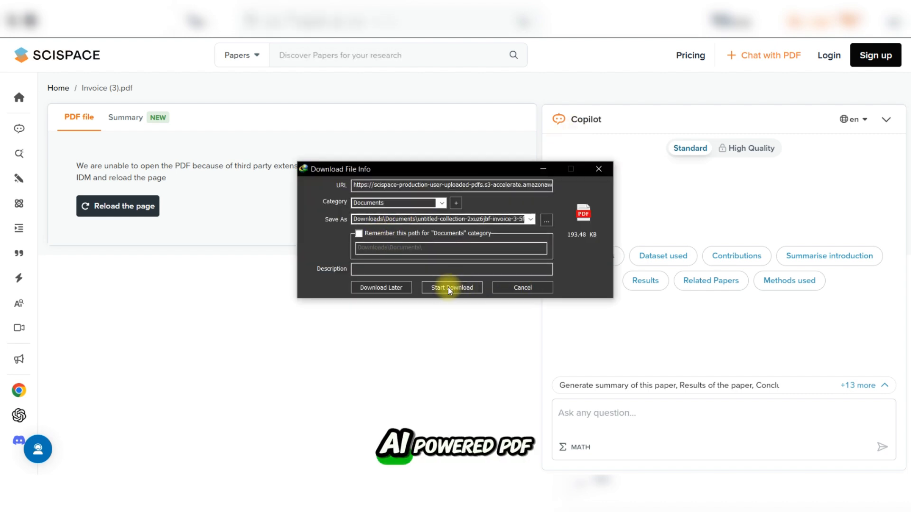
{"action": "left_click", "coordinate": [452, 287]}
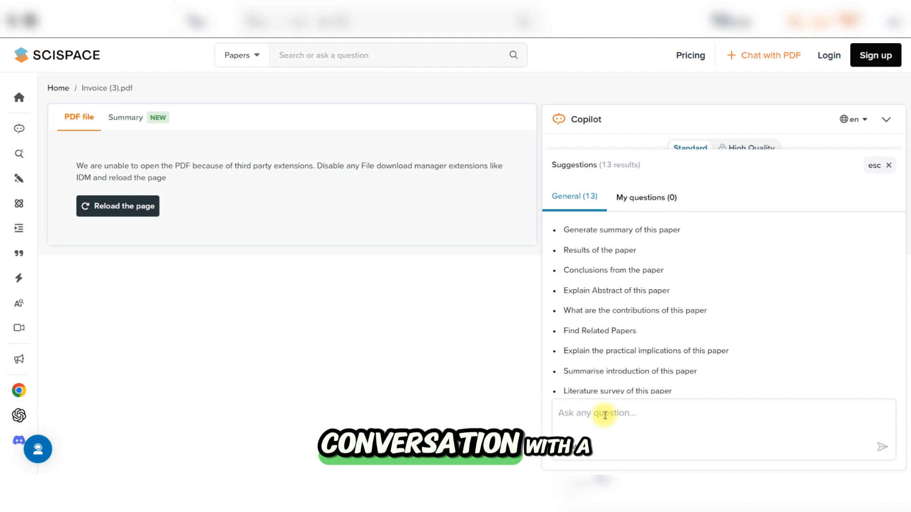
{"action": "left_click", "coordinate": [125, 117]}
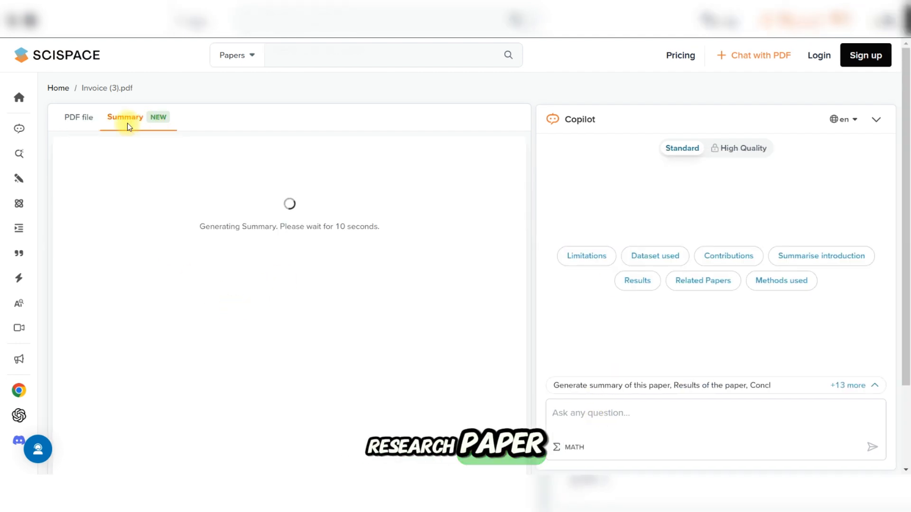
{"action": "left_click", "coordinate": [79, 118]}
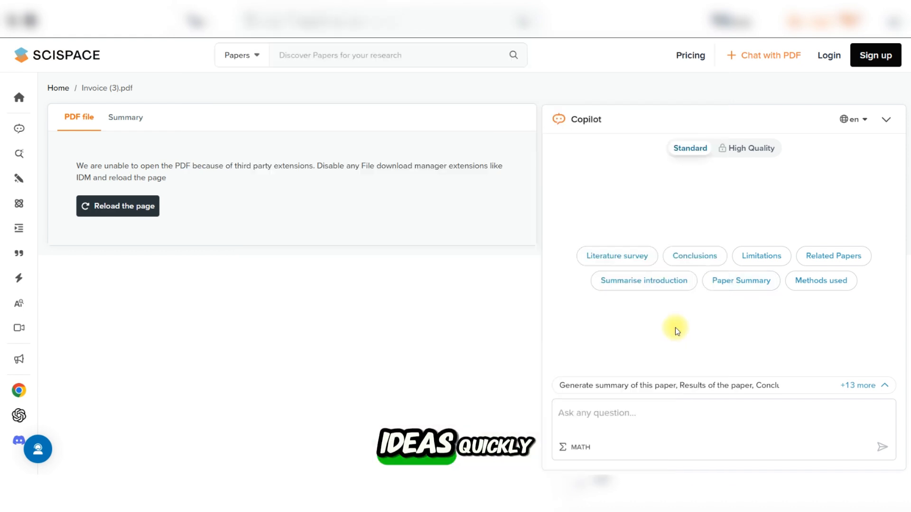
{"action": "mouse_move", "coordinate": [78, 269]}
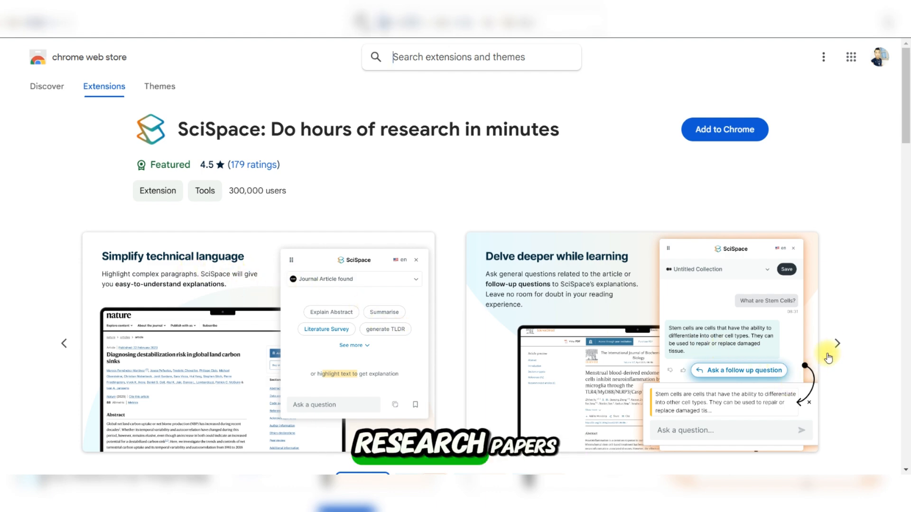
{"action": "left_click", "coordinate": [838, 343]}
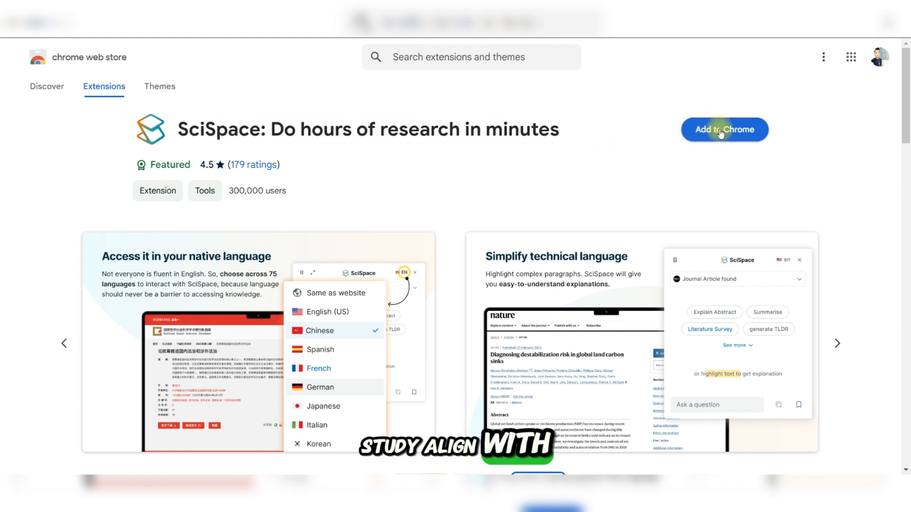
{"action": "scroll", "scroll_direction": "down", "scroll_amount": 3}
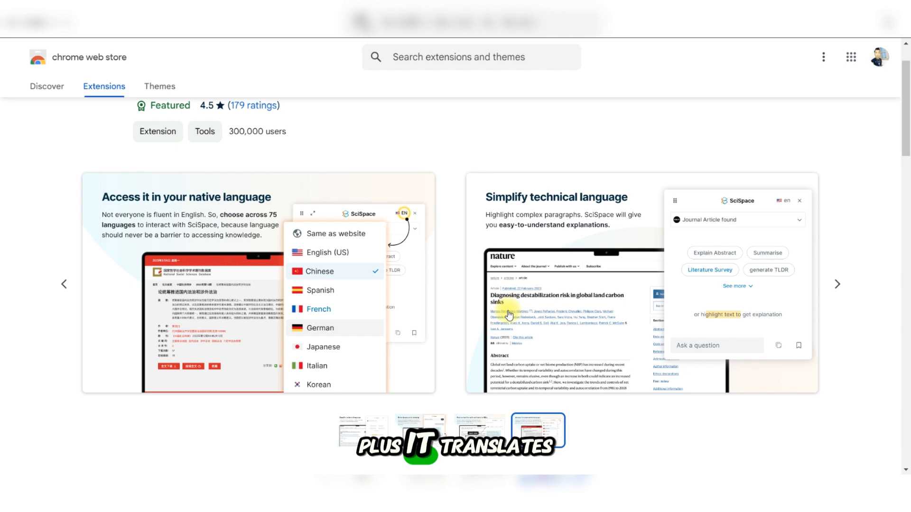
{"action": "left_click", "coordinate": [63, 285]}
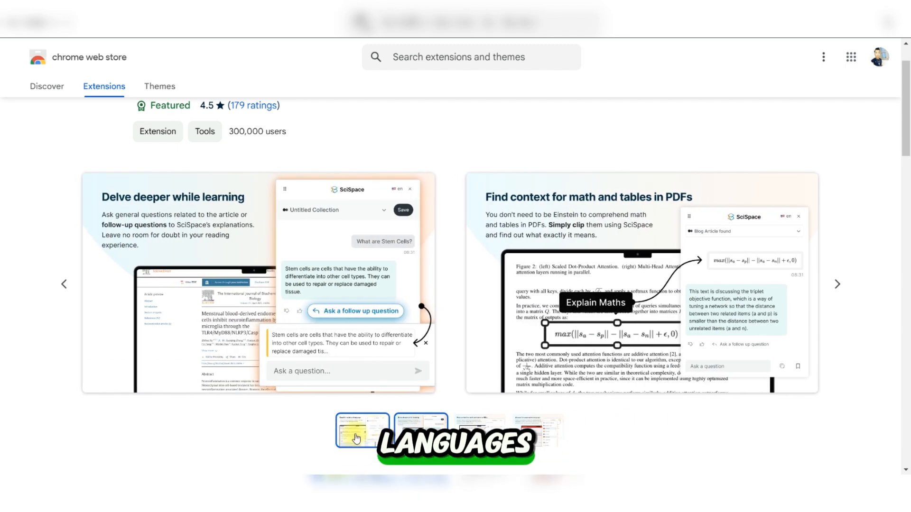
{"action": "left_click", "coordinate": [837, 285]}
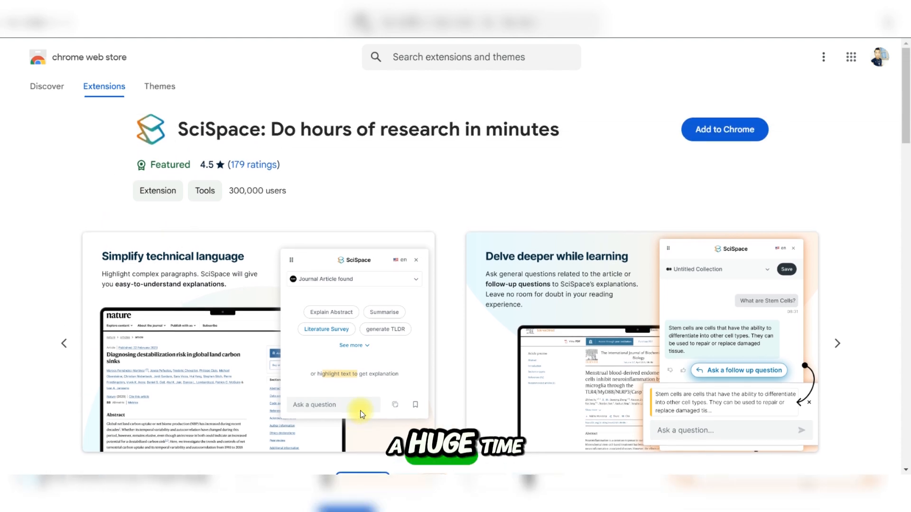
{"action": "mouse_move", "coordinate": [850, 94]}
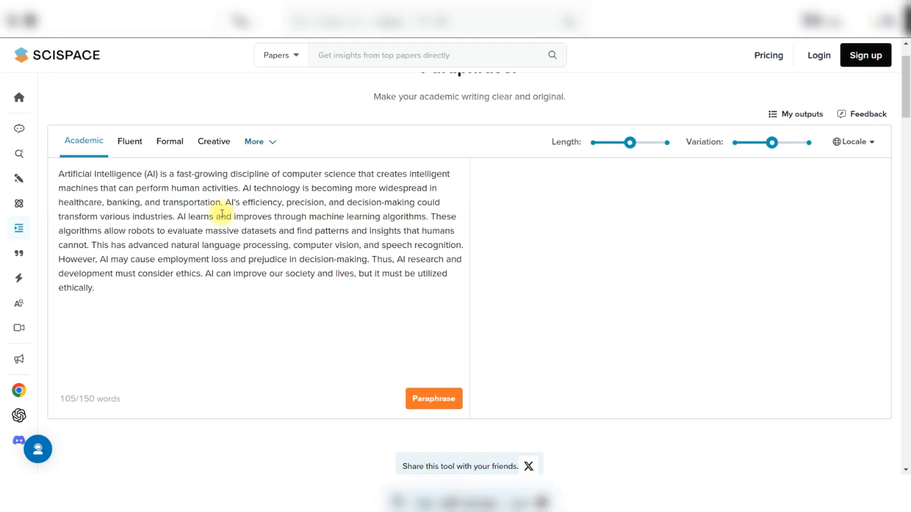
Run the Academic paraphrase of the AI paragraph, then move to the AI Detector tool
{"action": "left_click", "coordinate": [434, 399]}
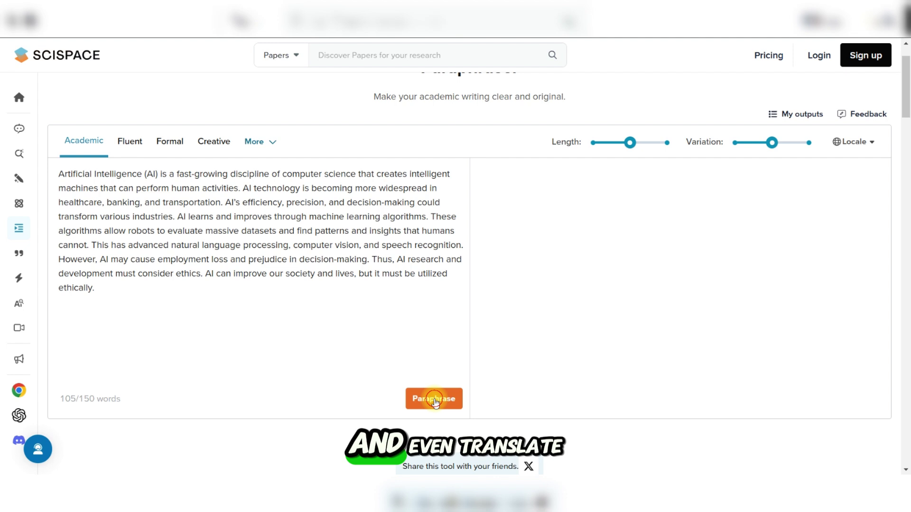
{"action": "left_click", "coordinate": [433, 399]}
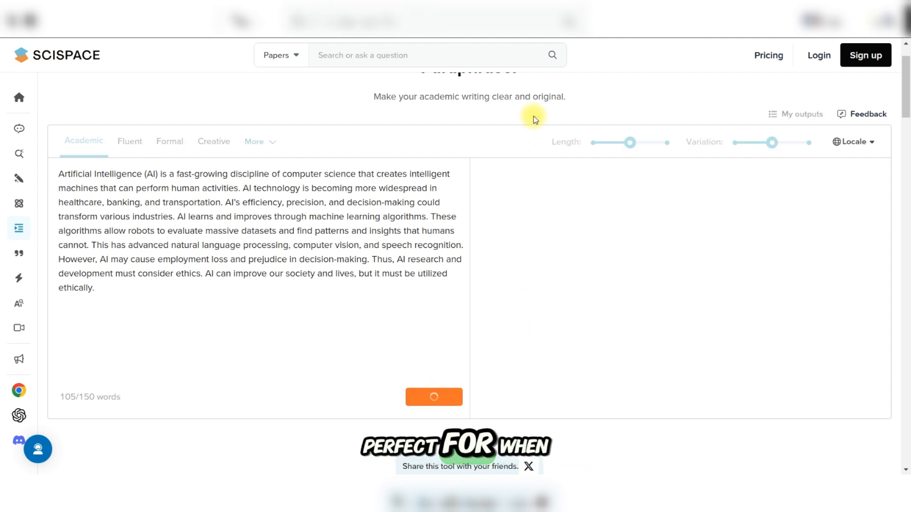
{"action": "left_click", "coordinate": [434, 396]}
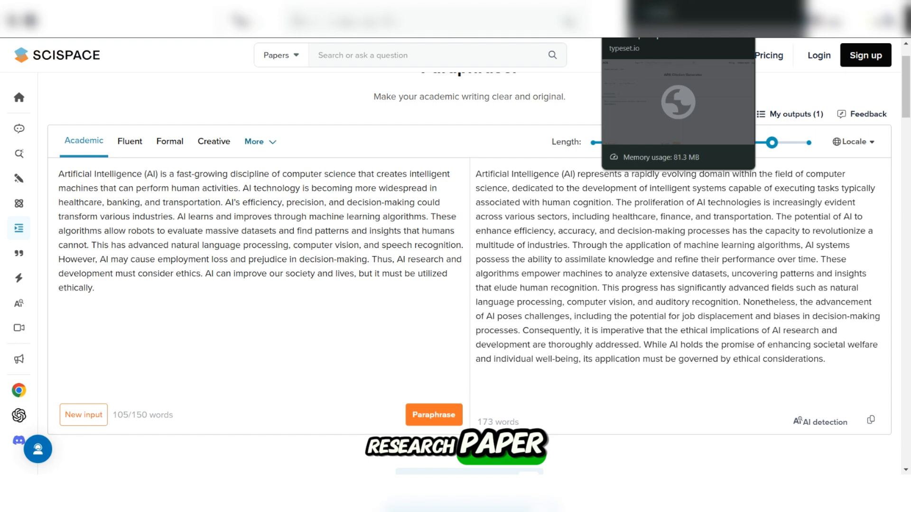
{"action": "left_click", "coordinate": [19, 304]}
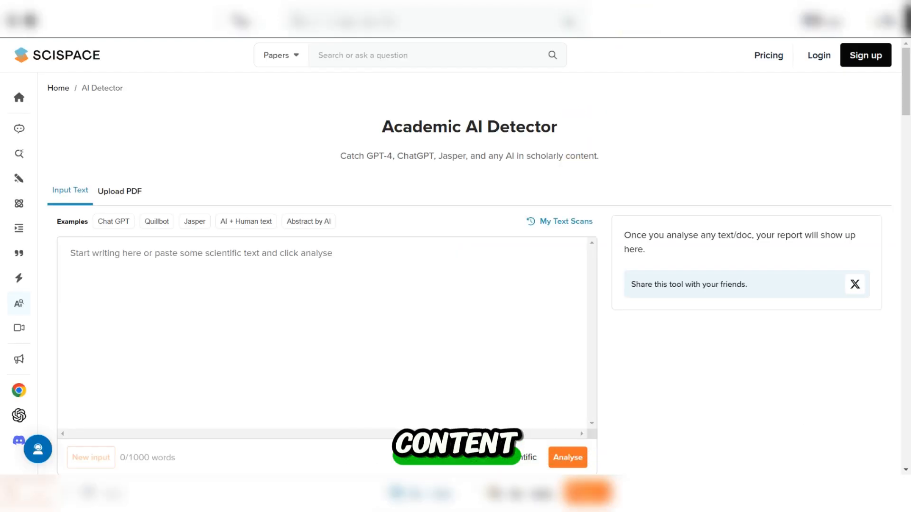
Paste the 173-word rewrite into the AI Detector's input box and analyse it
{"action": "left_click", "coordinate": [18, 252]}
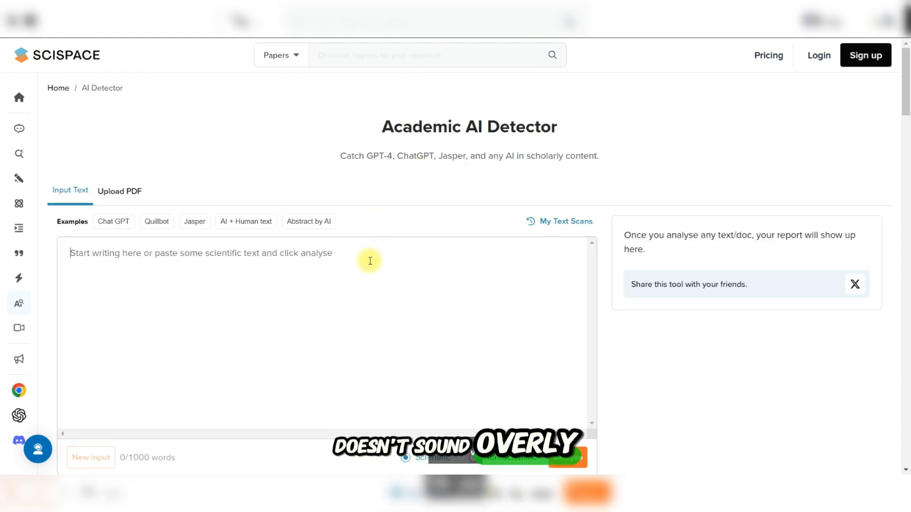
{"action": "left_click", "coordinate": [114, 222]}
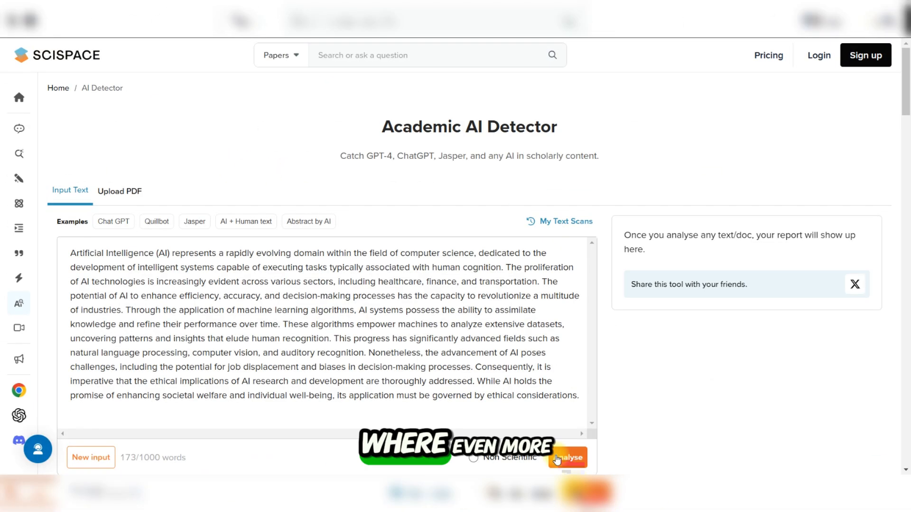
{"action": "left_click", "coordinate": [568, 458]}
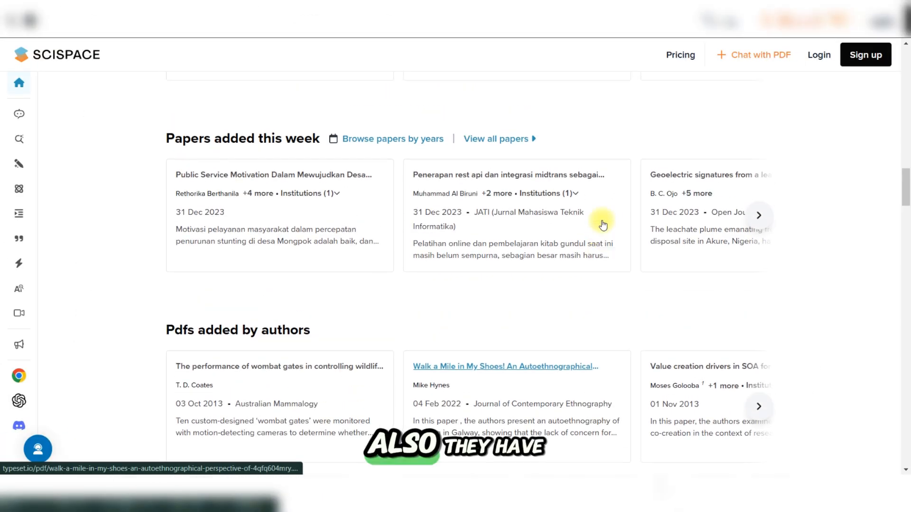
Scroll the homepage between Papers added this week and Papers added today
{"action": "scroll", "scroll_direction": "up", "scroll_amount": 3}
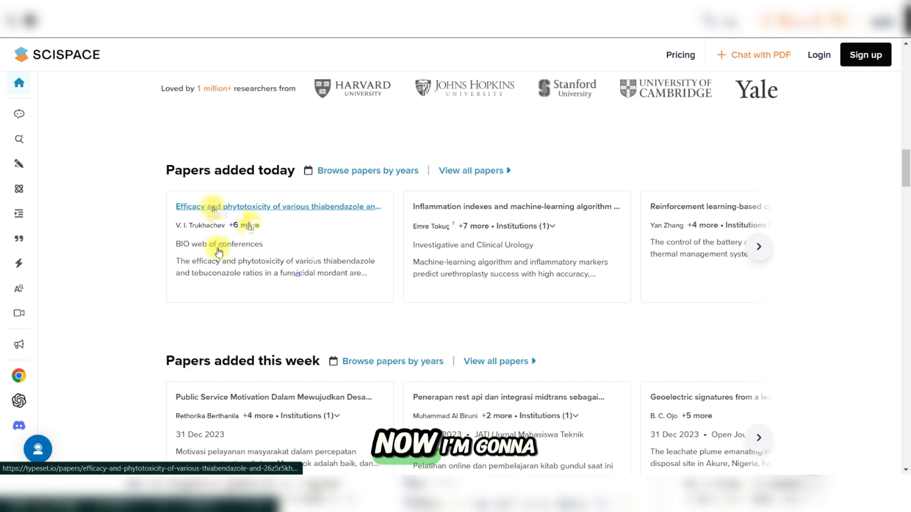
{"action": "scroll", "scroll_direction": "down", "scroll_amount": 3}
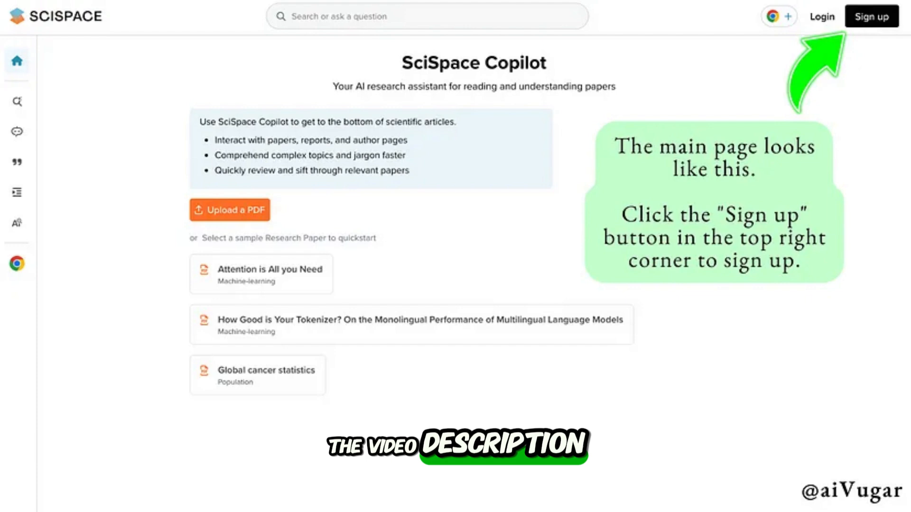
Search Discover Papers for "European Union migration law"
{"action": "left_click", "coordinate": [863, 15]}
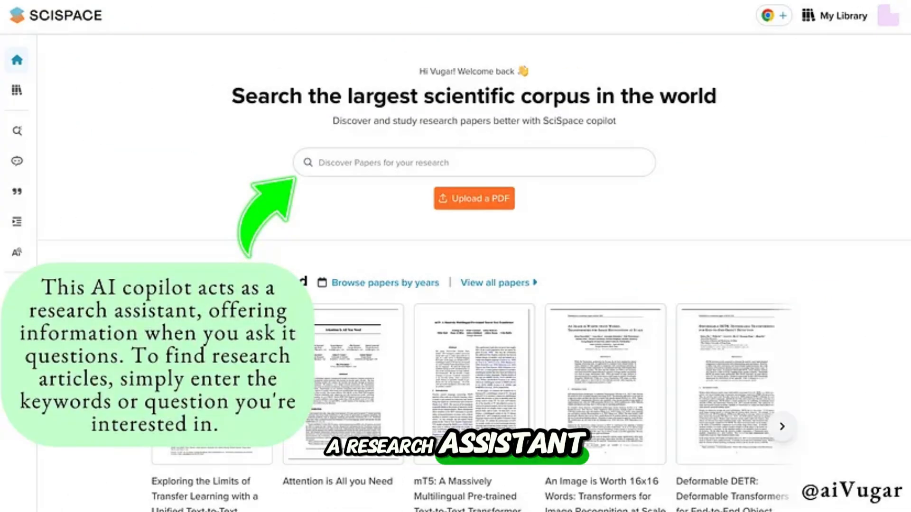
{"action": "type", "text": "European Union migration law"}
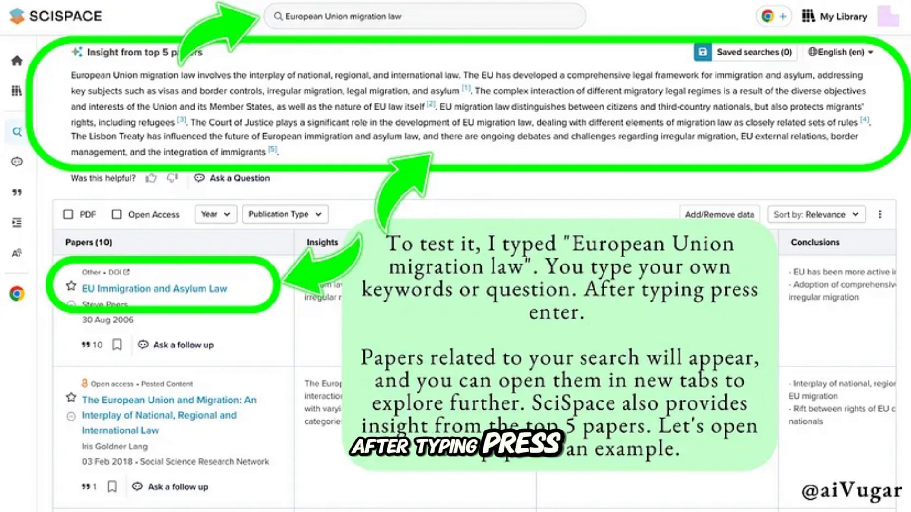
Open a paper from the results in the Chat with PDF view with Copilot
{"action": "left_click", "coordinate": [152, 288]}
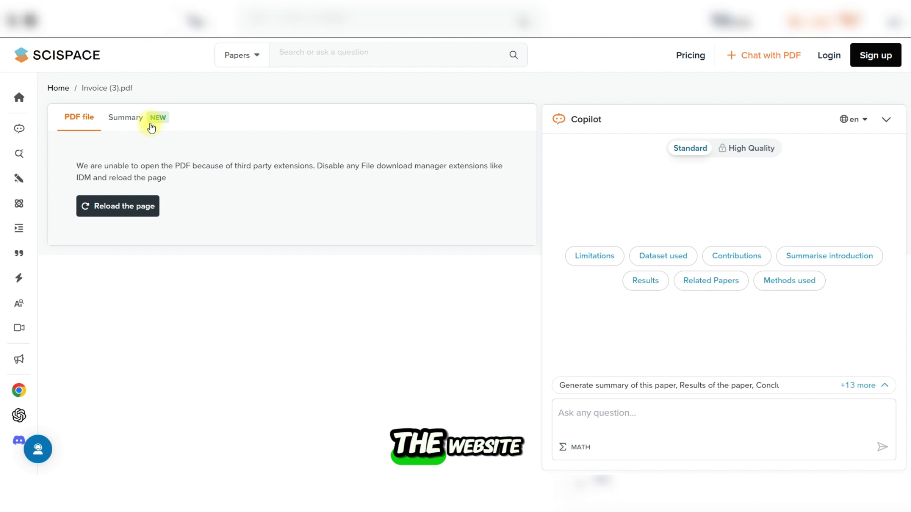
Retry loading Invoice (3).pdf via Summary and PDF views, then go to the Chrome Extension listing
{"action": "left_click", "coordinate": [125, 117]}
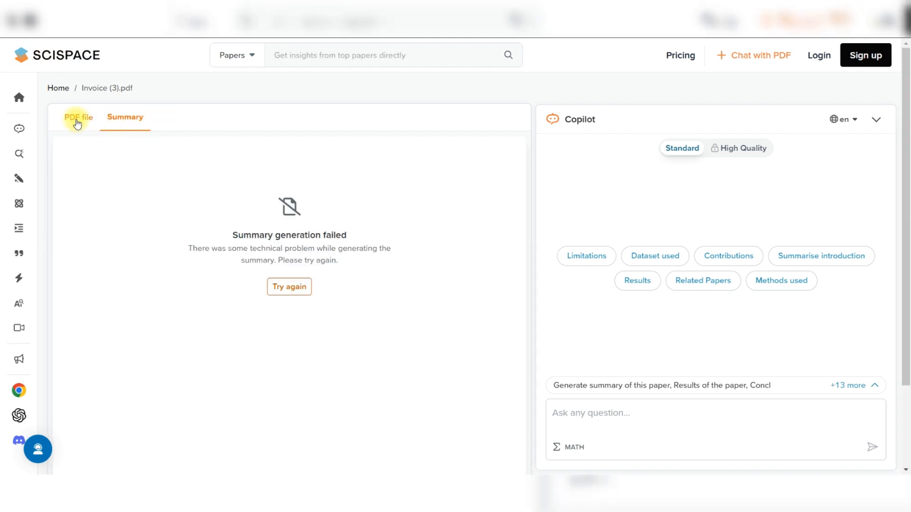
{"action": "left_click", "coordinate": [79, 117]}
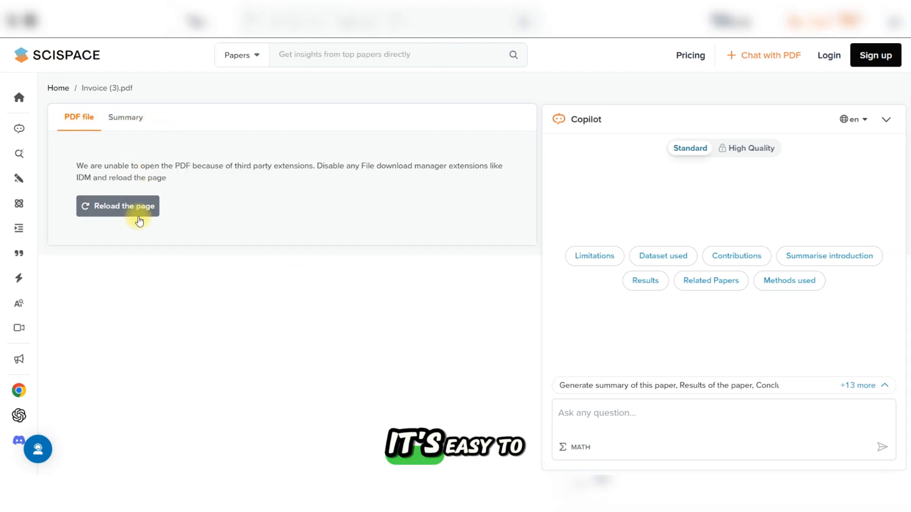
{"action": "left_click", "coordinate": [117, 207]}
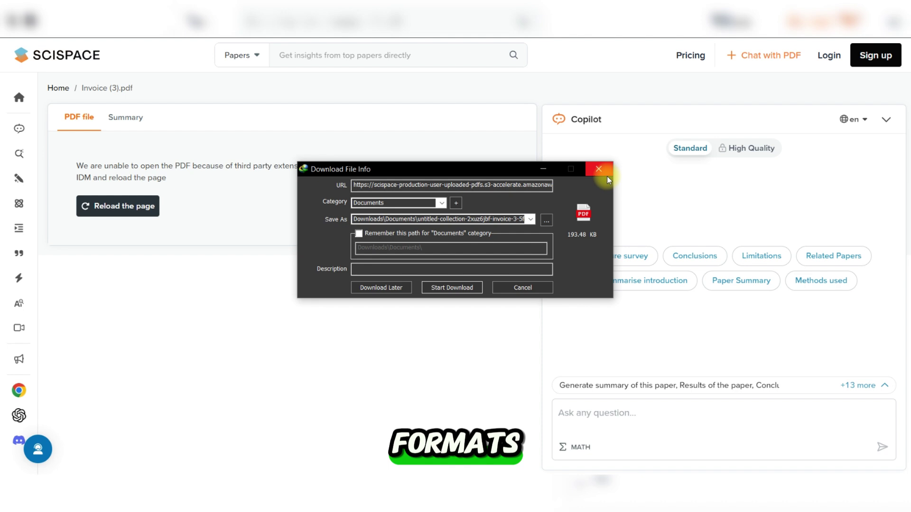
{"action": "left_click", "coordinate": [599, 169]}
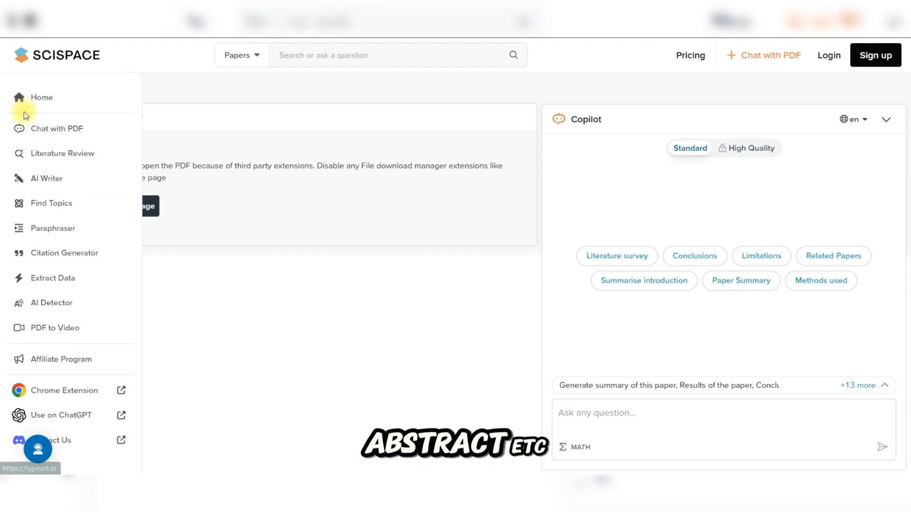
{"action": "left_click", "coordinate": [65, 391]}
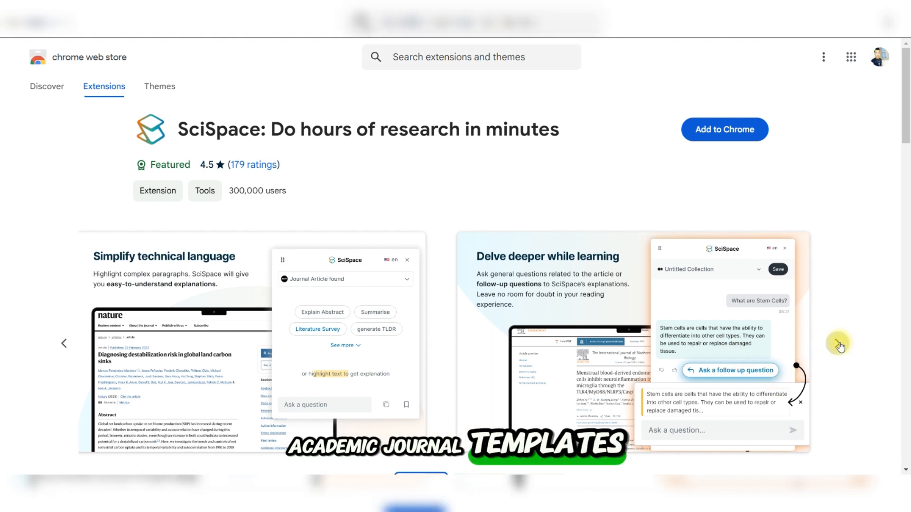
Browse the SciSpace extension's screenshots in Chrome Web Store, then switch to the Paraphraser holding the AI paragraph
{"action": "left_click", "coordinate": [839, 347]}
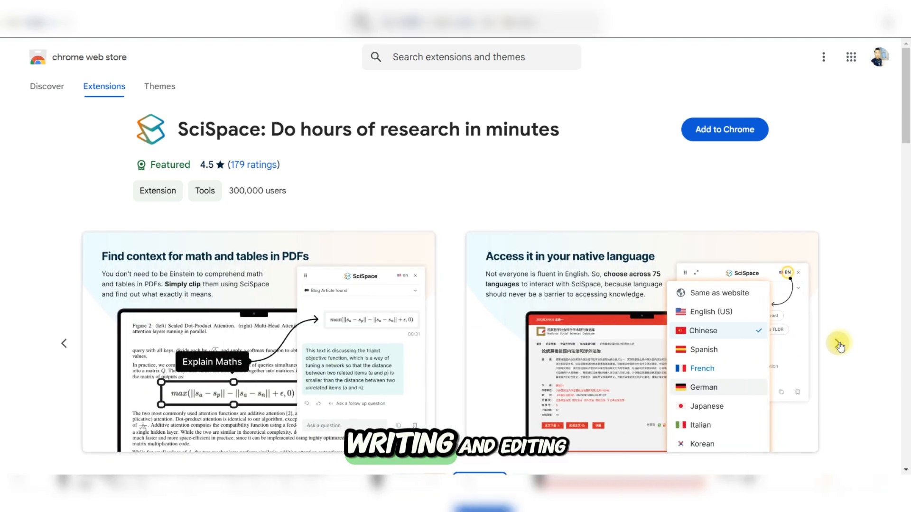
{"action": "left_click", "coordinate": [840, 345]}
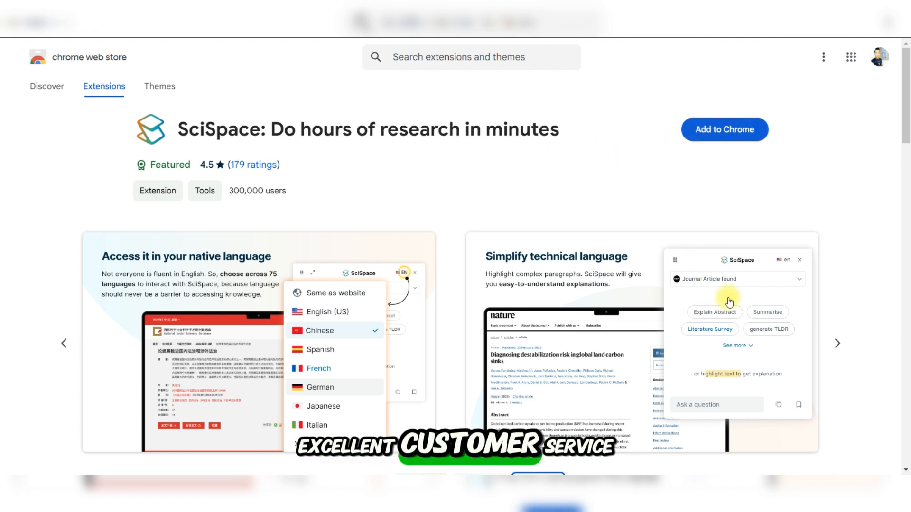
{"action": "scroll", "scroll_direction": "down", "scroll_amount": 3}
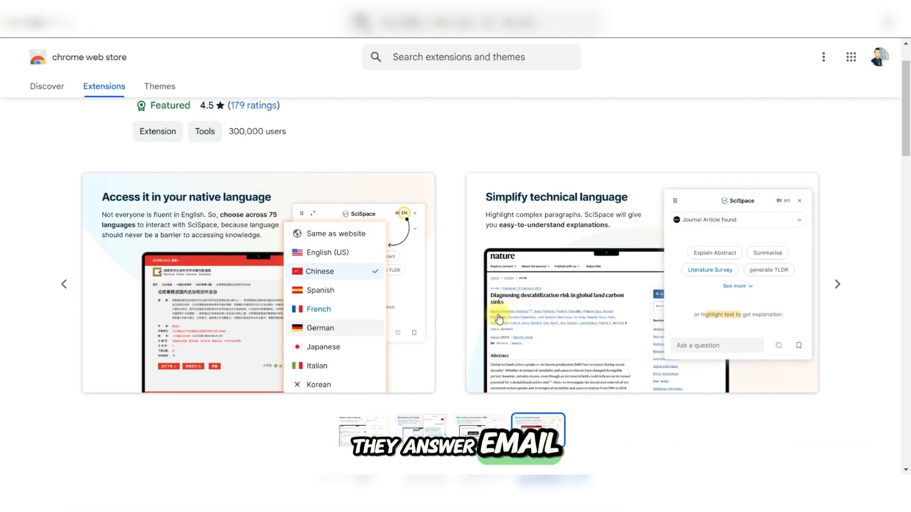
{"action": "left_click", "coordinate": [421, 431]}
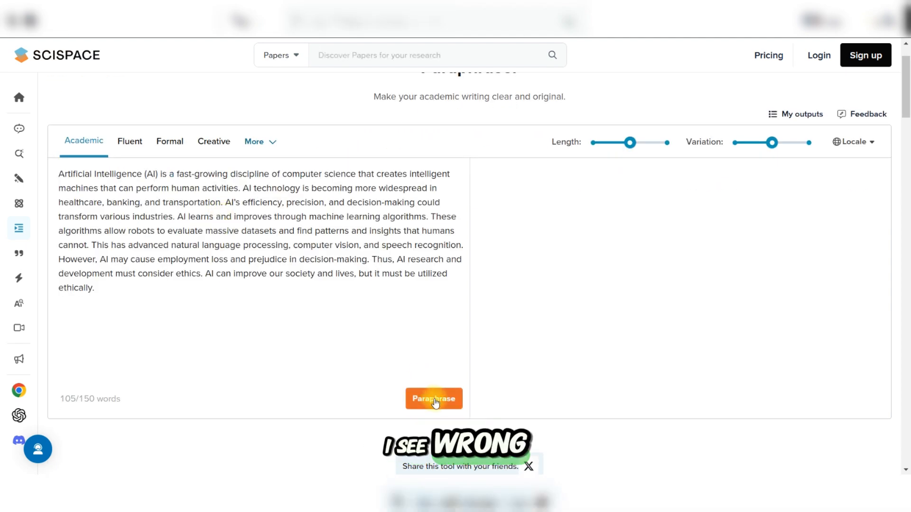
Paraphrase the Artificial Intelligence paragraph in Academic mode, then move to the Academic AI Detector
{"action": "left_click", "coordinate": [434, 399]}
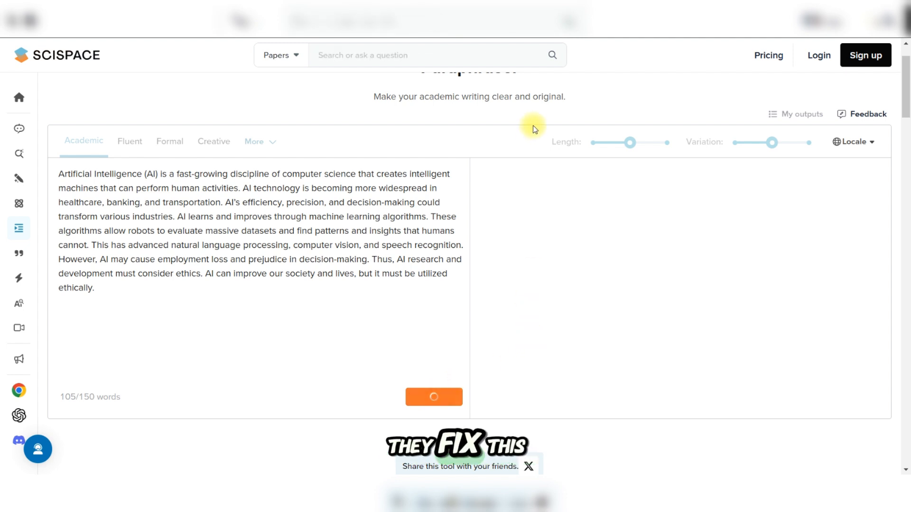
{"action": "left_click", "coordinate": [434, 397]}
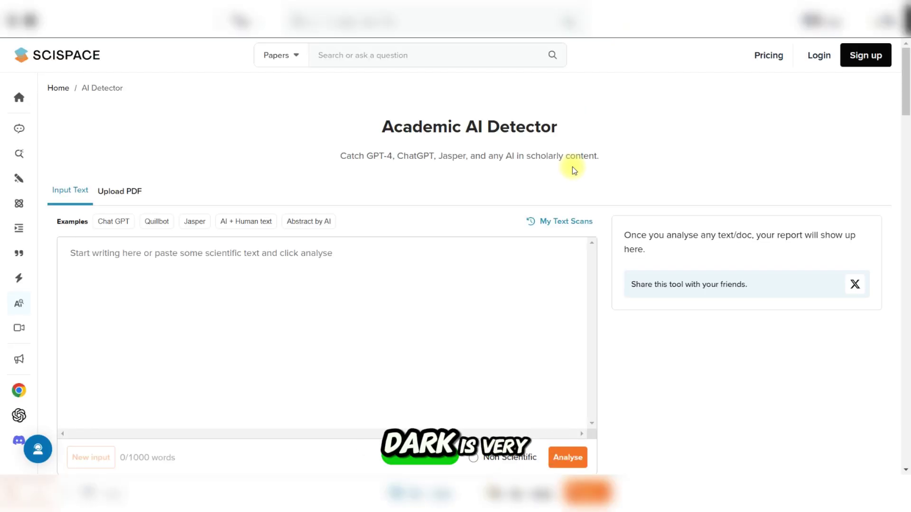
Put the reworded AI paragraph into the AI Detector, then go to the pricing plans
{"action": "left_click", "coordinate": [18, 253]}
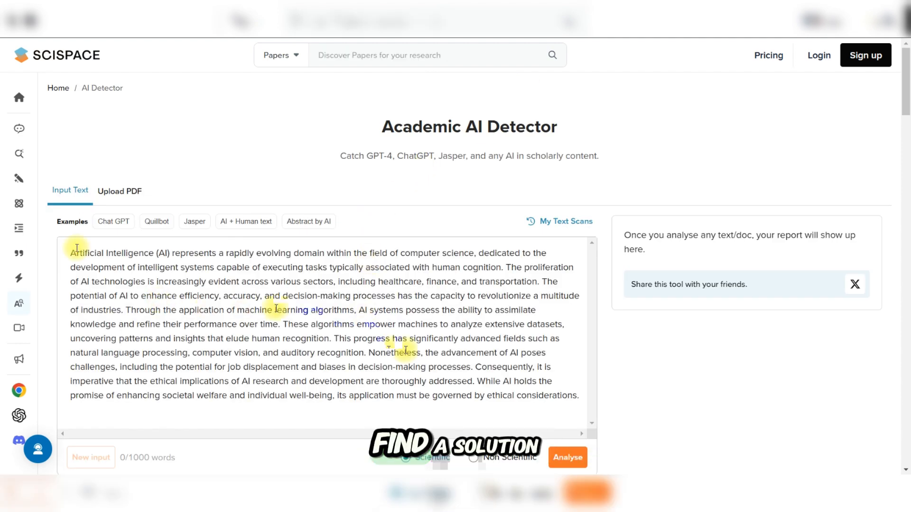
{"action": "left_click", "coordinate": [114, 222]}
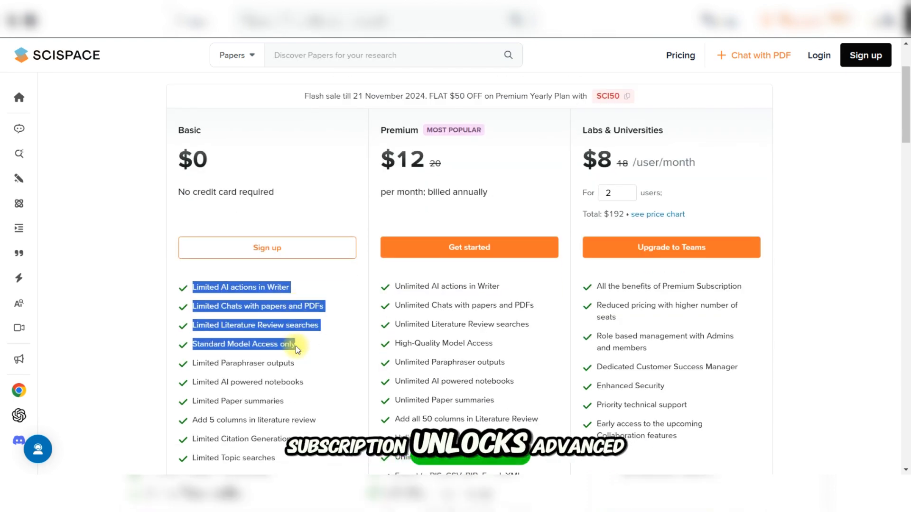
Review the Basic, $12 Premium and Labs & Universities plans, then return to the homepage
{"action": "scroll", "scroll_direction": "down", "scroll_amount": 3}
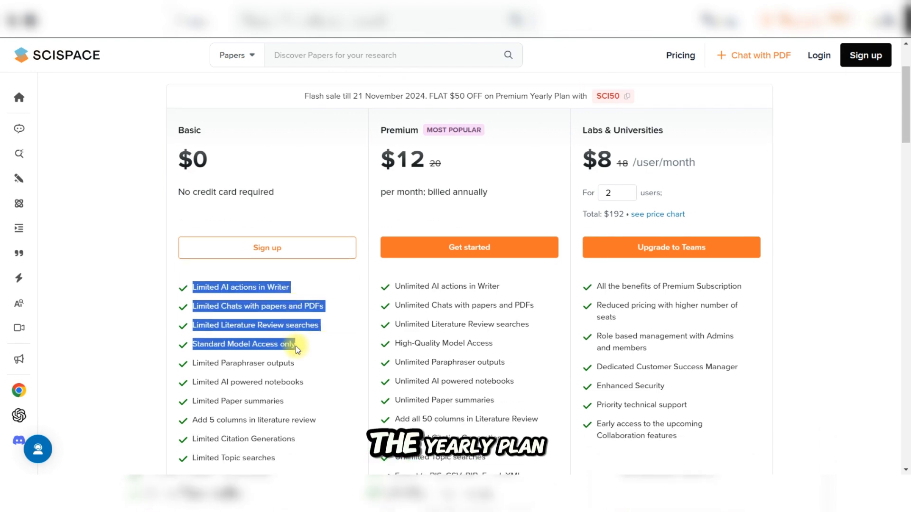
{"action": "left_click", "coordinate": [15, 96]}
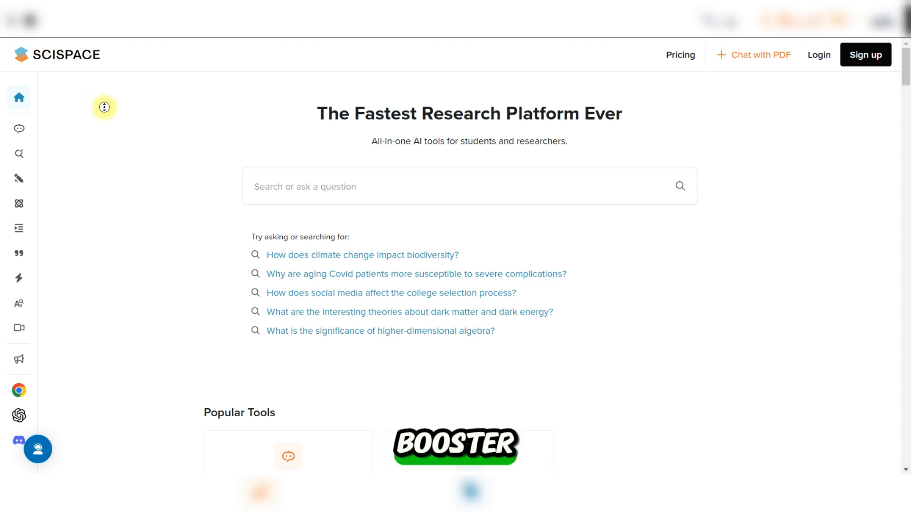
Scroll the homepage past the tool cards, Chrome extension promo and testimonial to the Papers added today list
{"action": "scroll", "scroll_direction": "down", "scroll_amount": 3}
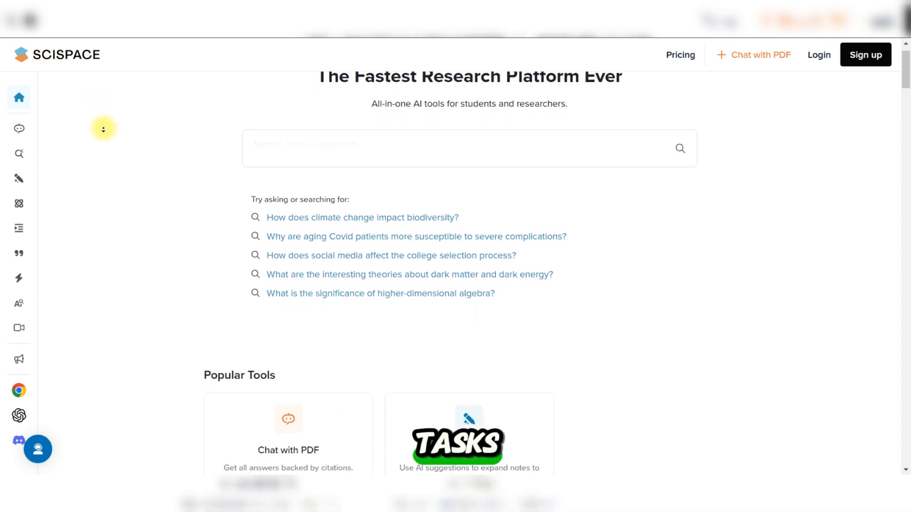
{"action": "scroll", "scroll_direction": "down", "scroll_amount": 3}
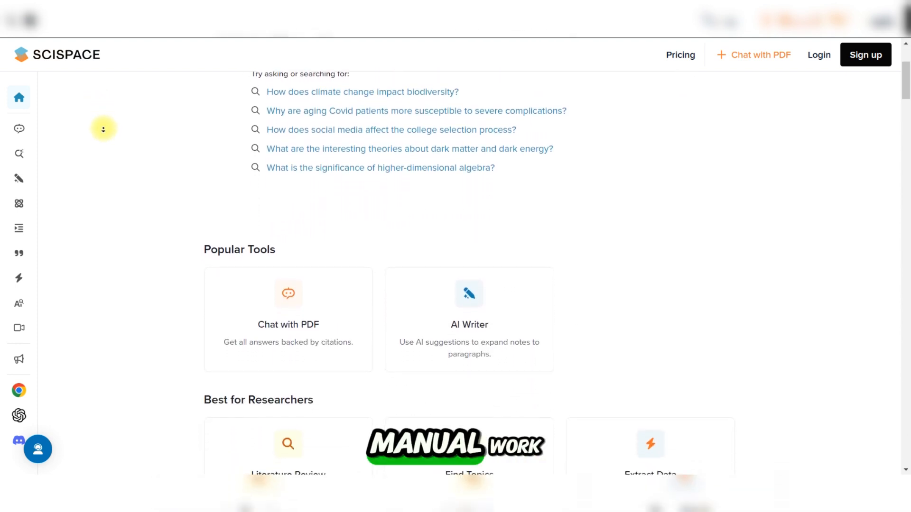
{"action": "scroll", "scroll_direction": "down", "scroll_amount": 3}
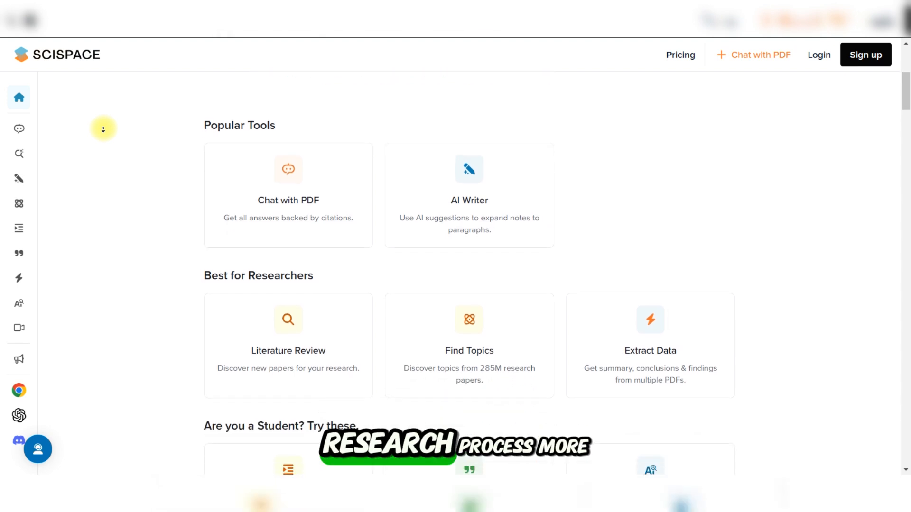
{"action": "scroll", "scroll_direction": "down", "scroll_amount": 3}
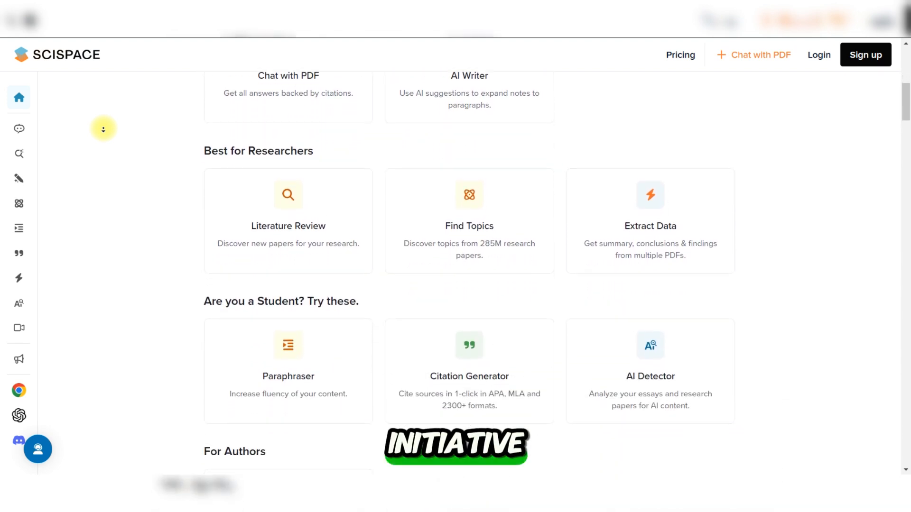
{"action": "scroll", "scroll_direction": "down", "scroll_amount": 3}
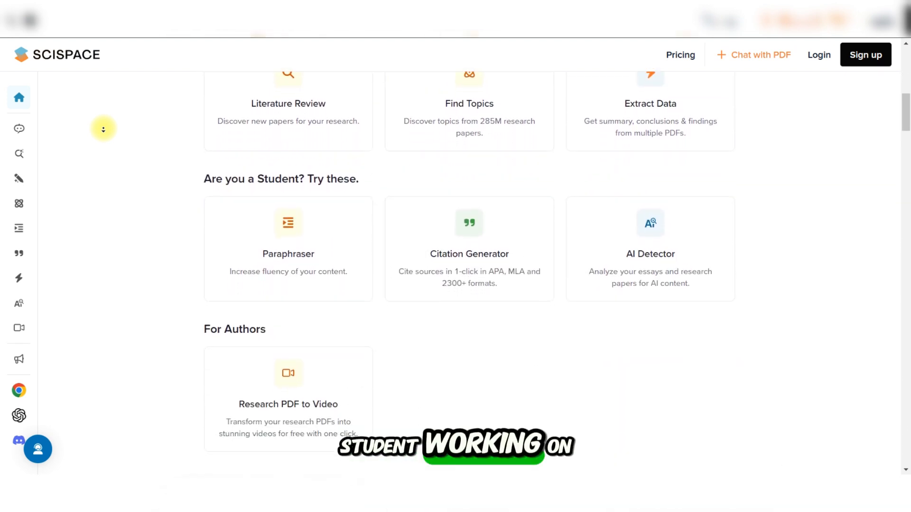
{"action": "scroll", "scroll_direction": "down", "scroll_amount": 3}
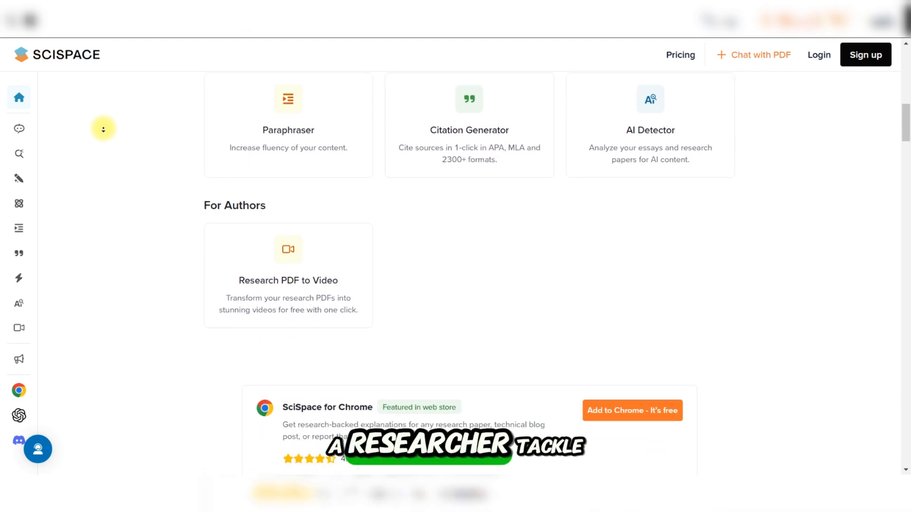
{"action": "scroll", "scroll_direction": "down", "scroll_amount": 3}
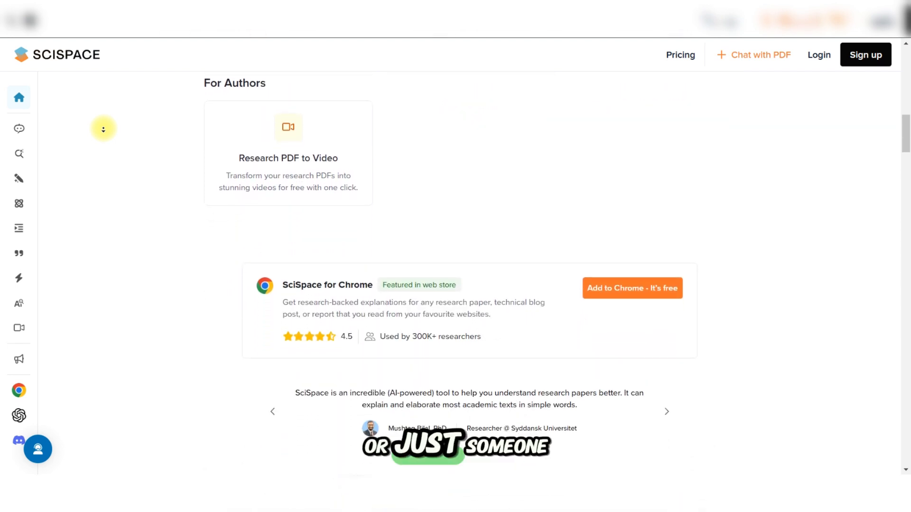
{"action": "scroll", "scroll_direction": "down", "scroll_amount": 3}
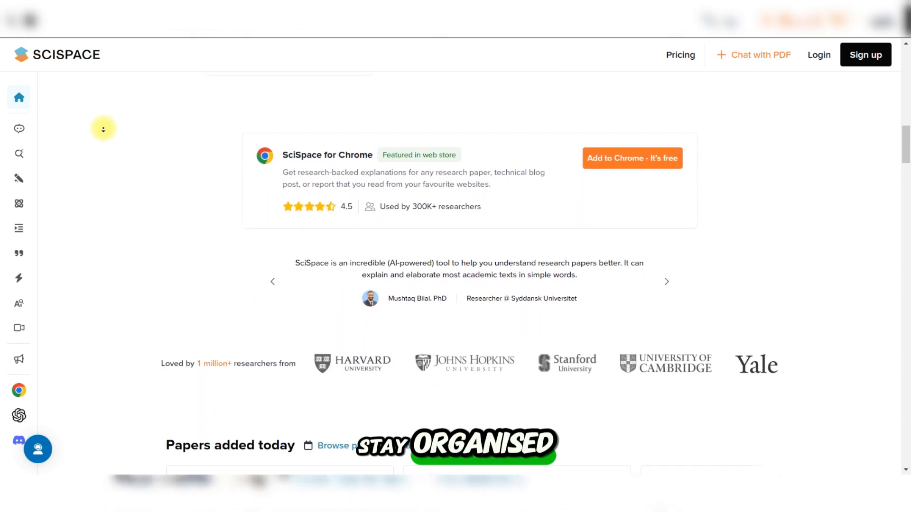
{"action": "scroll", "scroll_direction": "down", "scroll_amount": 3}
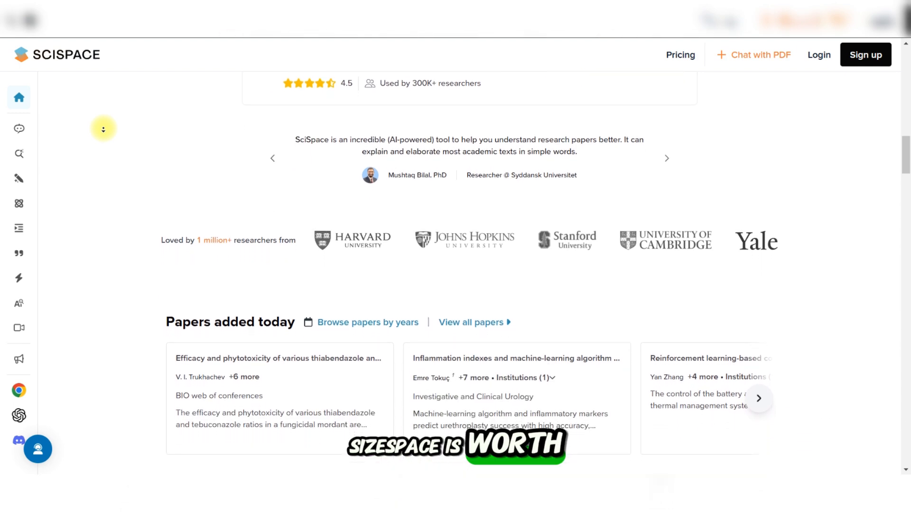
Scroll the homepage through the weekly, author and 2015–2021 paper lists to the Trending questions section
{"action": "scroll", "scroll_direction": "down", "scroll_amount": 3}
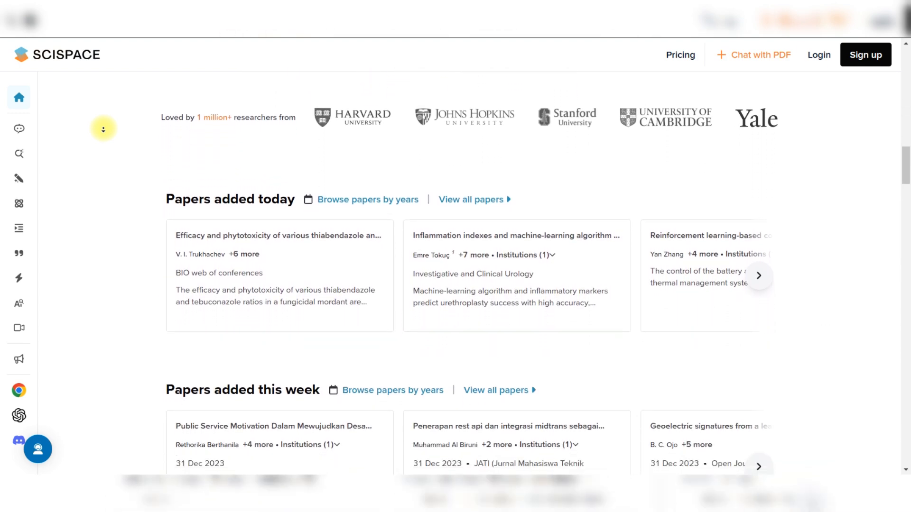
{"action": "scroll", "scroll_direction": "down", "scroll_amount": 3}
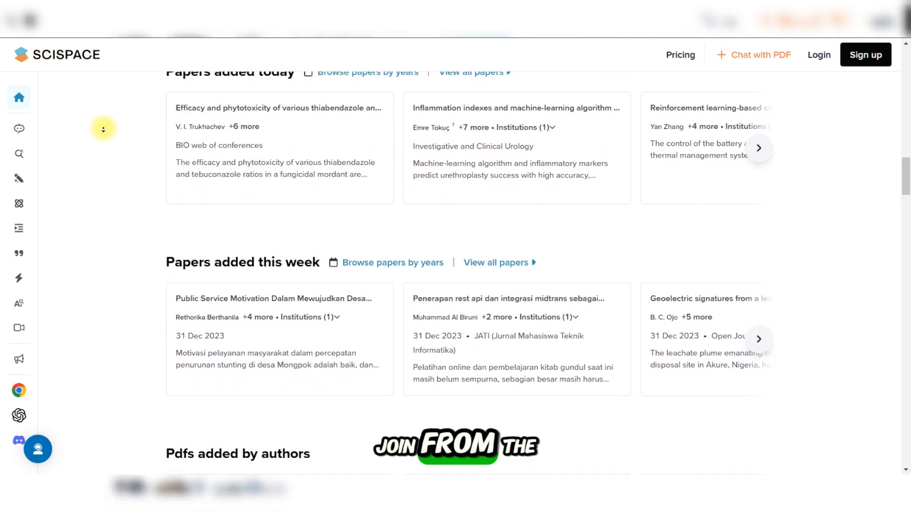
{"action": "scroll", "scroll_direction": "down", "scroll_amount": 3}
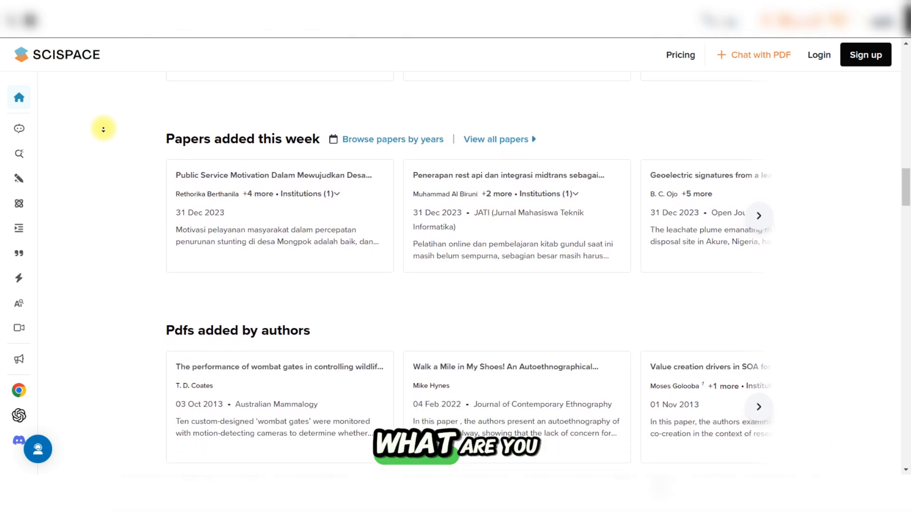
{"action": "scroll", "scroll_direction": "down", "scroll_amount": 3}
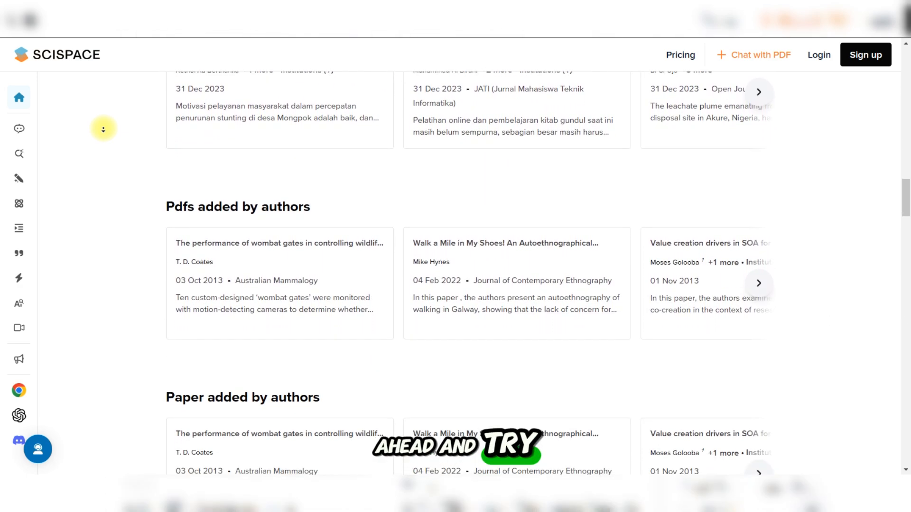
{"action": "scroll", "scroll_direction": "down", "scroll_amount": 3}
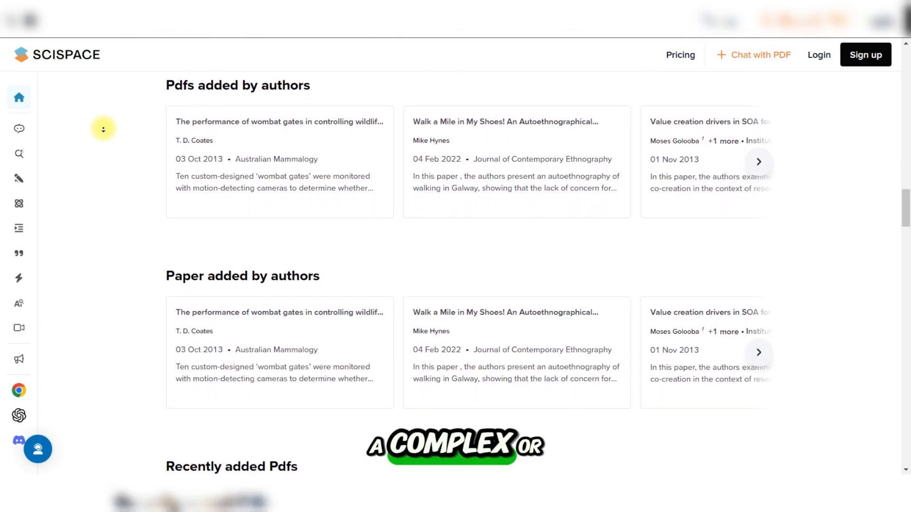
{"action": "scroll", "scroll_direction": "down", "scroll_amount": 3}
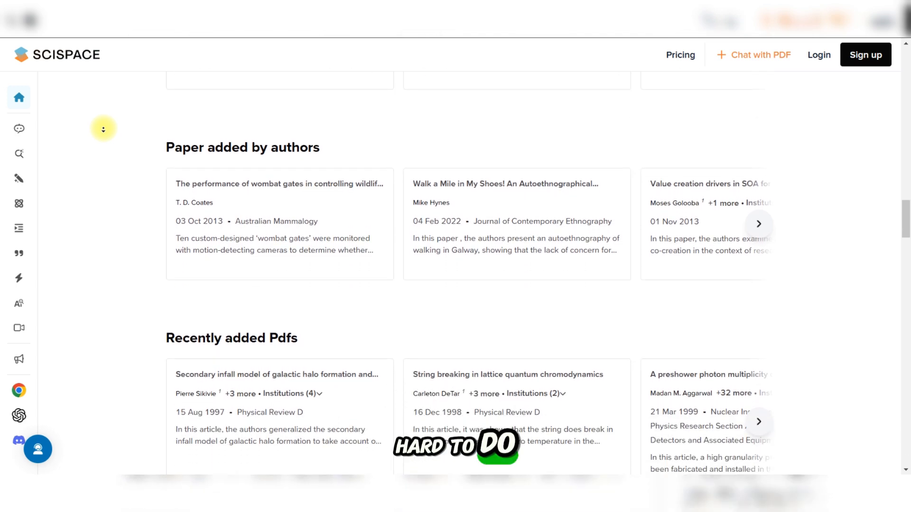
{"action": "scroll", "scroll_direction": "down", "scroll_amount": 3}
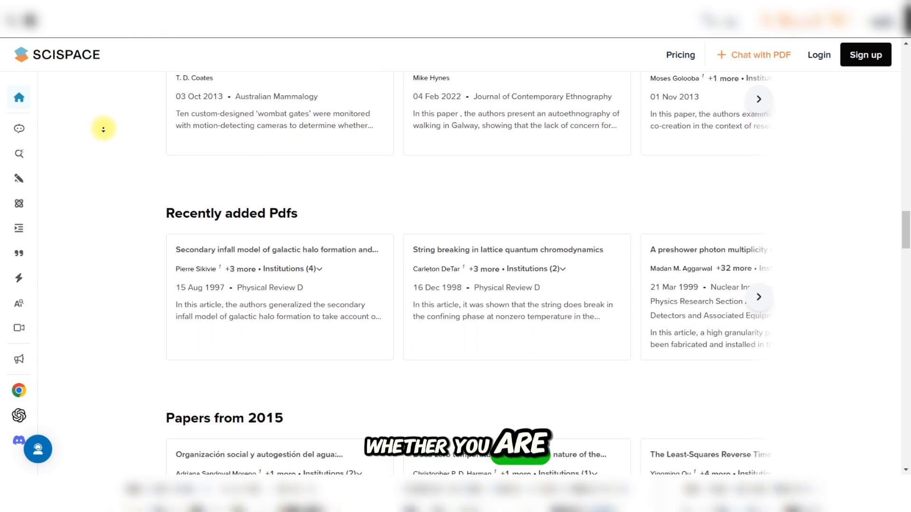
{"action": "scroll", "scroll_direction": "down", "scroll_amount": 3}
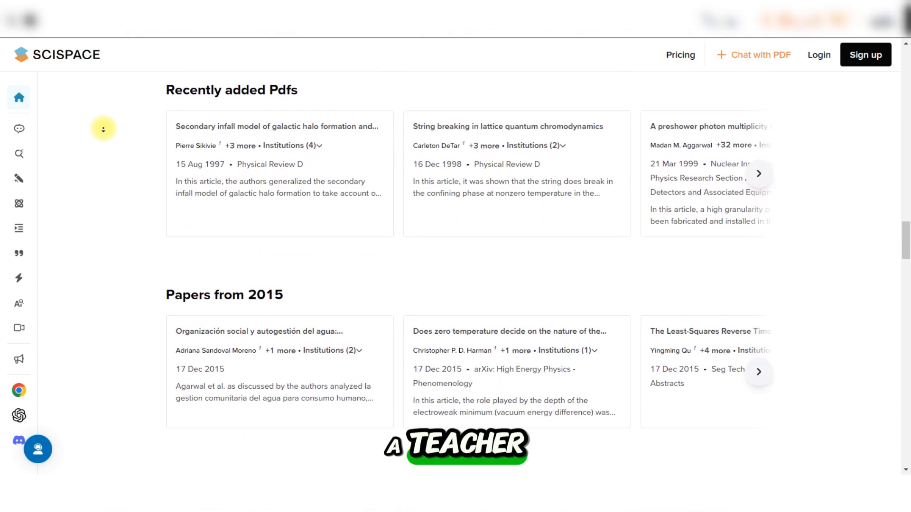
{"action": "scroll", "scroll_direction": "down", "scroll_amount": 3}
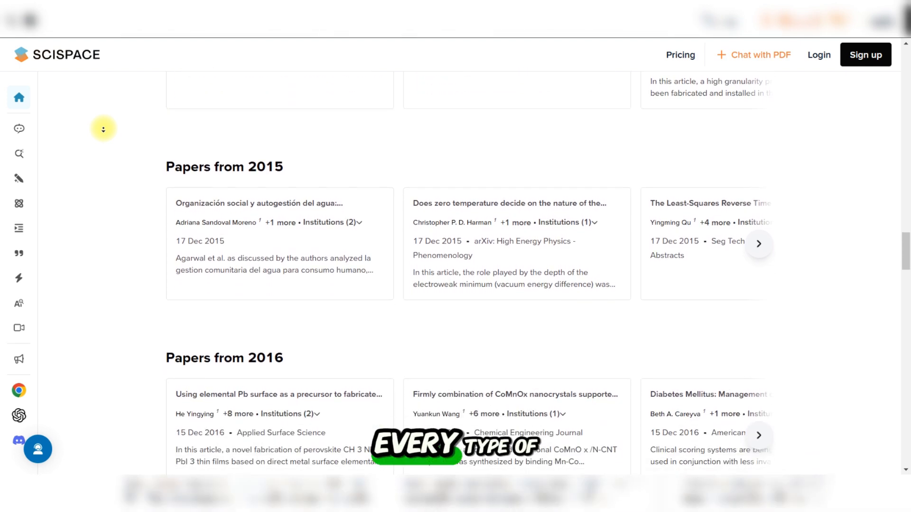
{"action": "scroll", "scroll_direction": "down", "scroll_amount": 3}
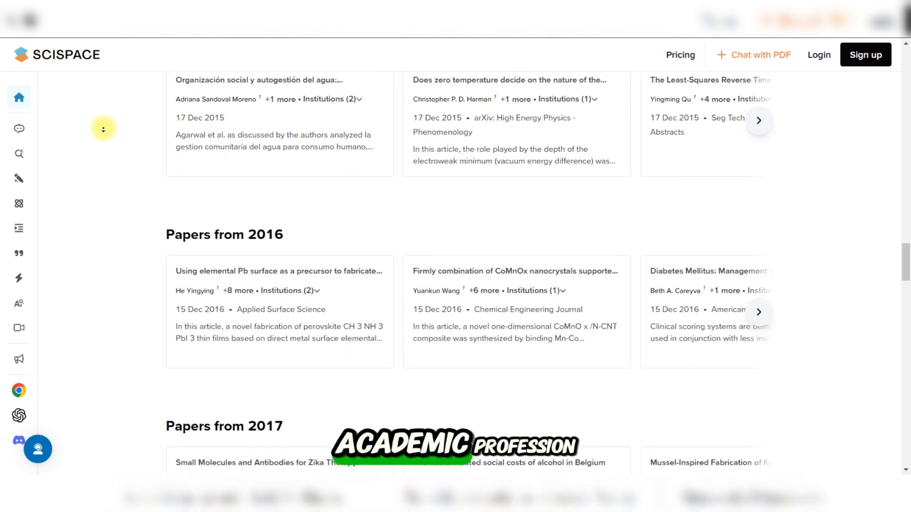
{"action": "scroll", "scroll_direction": "down", "scroll_amount": 3}
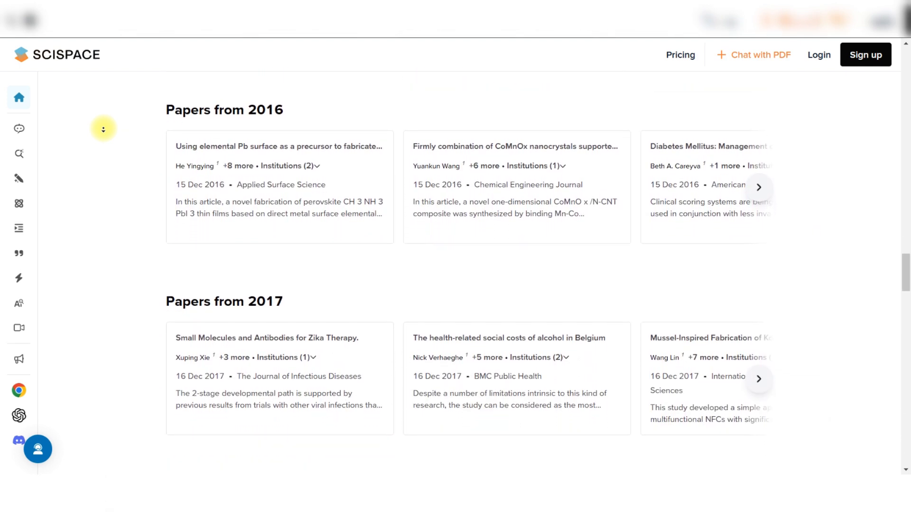
{"action": "scroll", "scroll_direction": "down", "scroll_amount": 3}
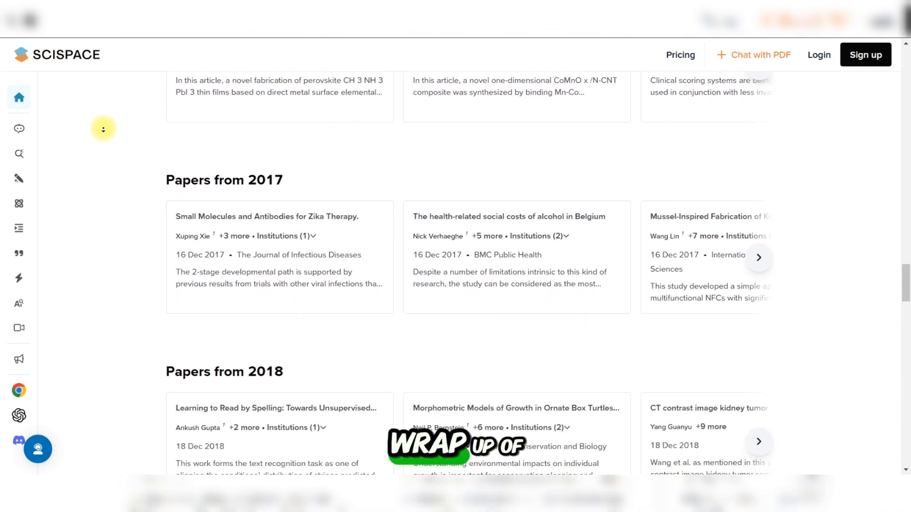
{"action": "scroll", "scroll_direction": "down", "scroll_amount": 3}
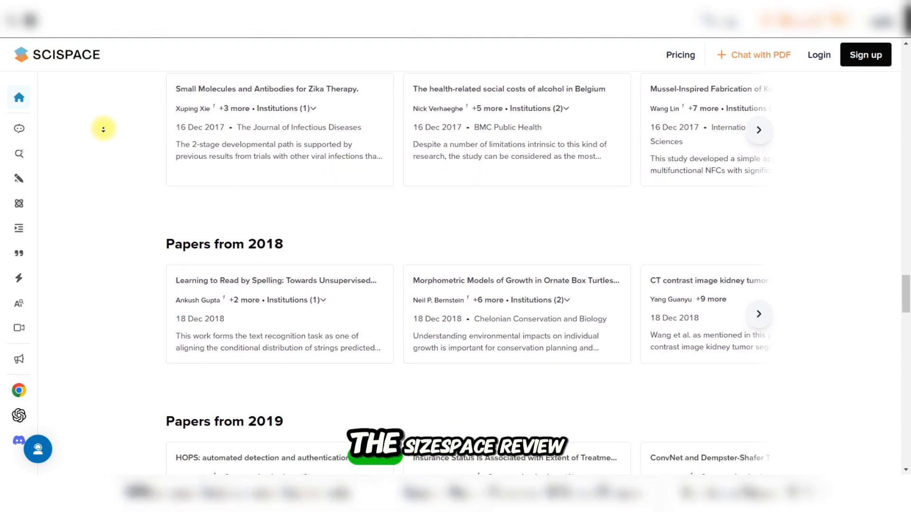
{"action": "scroll", "scroll_direction": "down", "scroll_amount": 3}
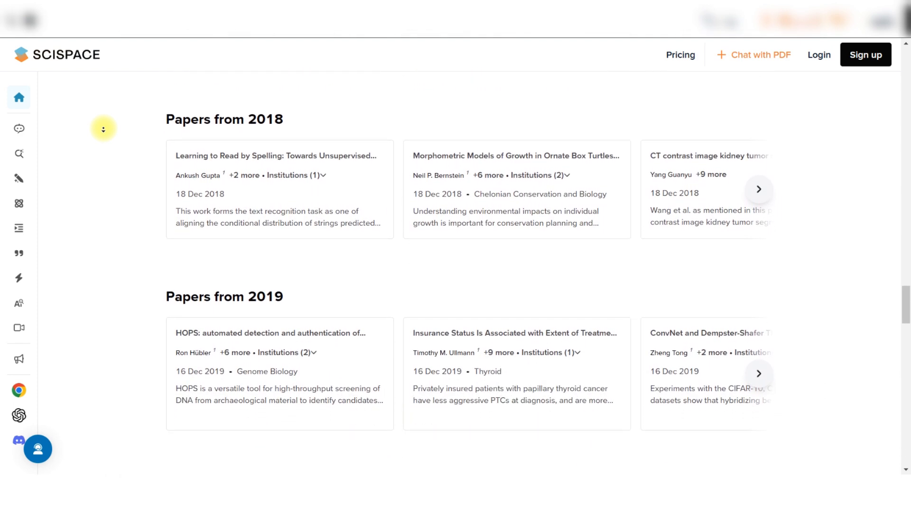
{"action": "scroll", "scroll_direction": "down", "scroll_amount": 3}
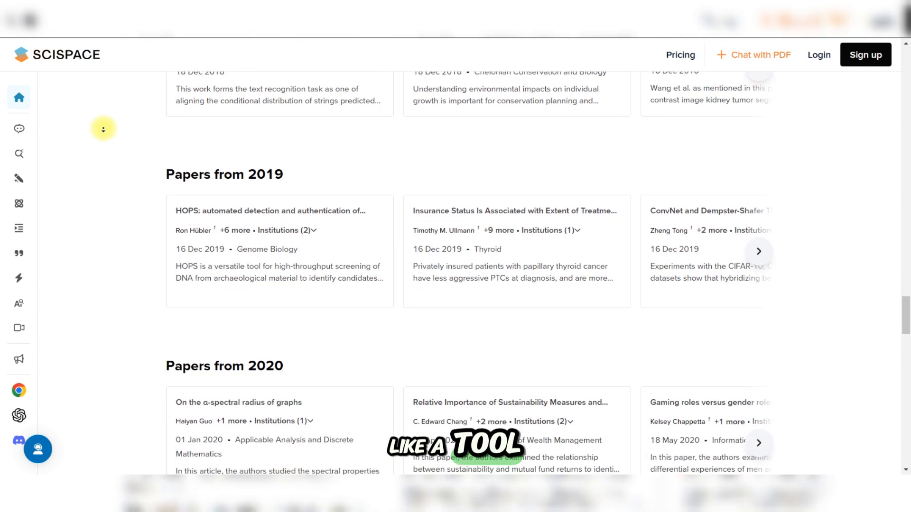
{"action": "scroll", "scroll_direction": "down", "scroll_amount": 3}
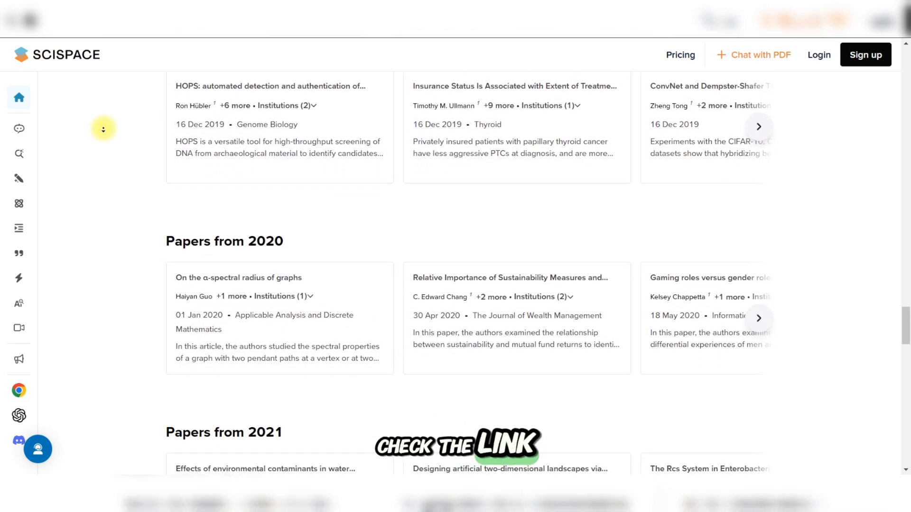
{"action": "scroll", "scroll_direction": "down", "scroll_amount": 3}
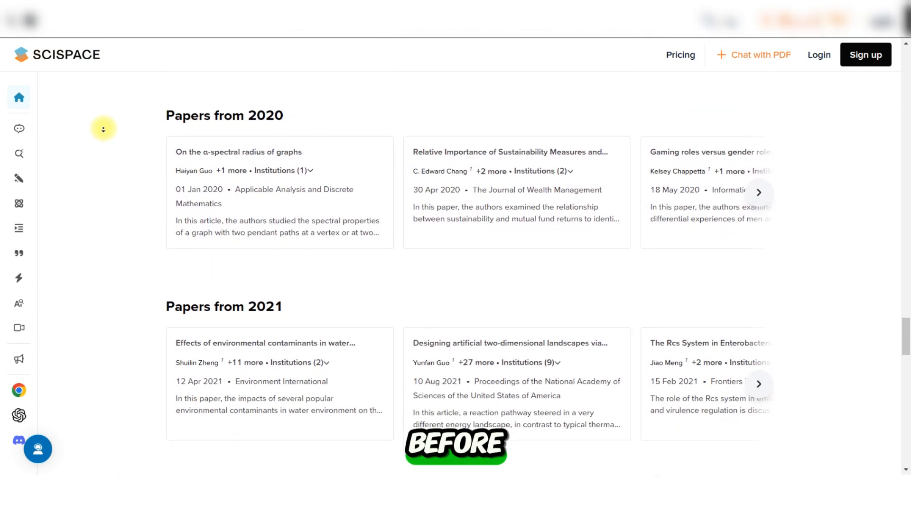
{"action": "scroll", "scroll_direction": "down", "scroll_amount": 3}
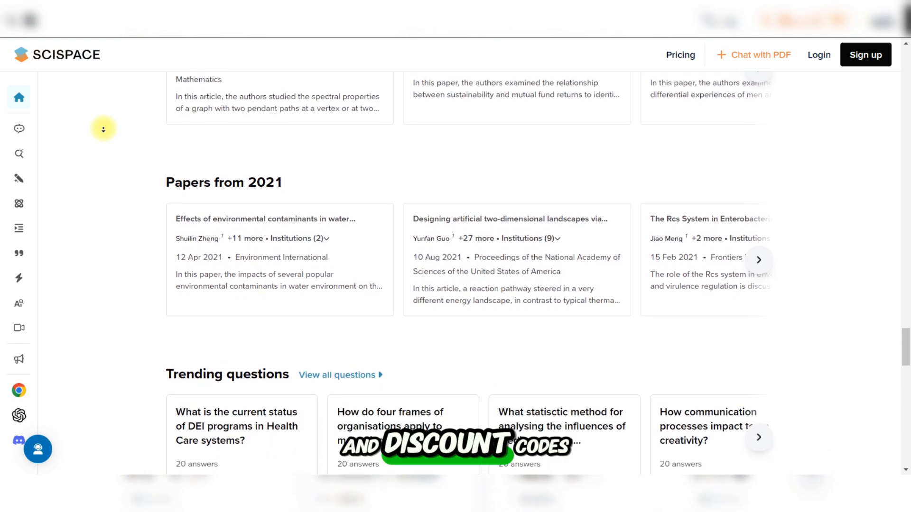
{"action": "scroll", "scroll_direction": "down", "scroll_amount": 3}
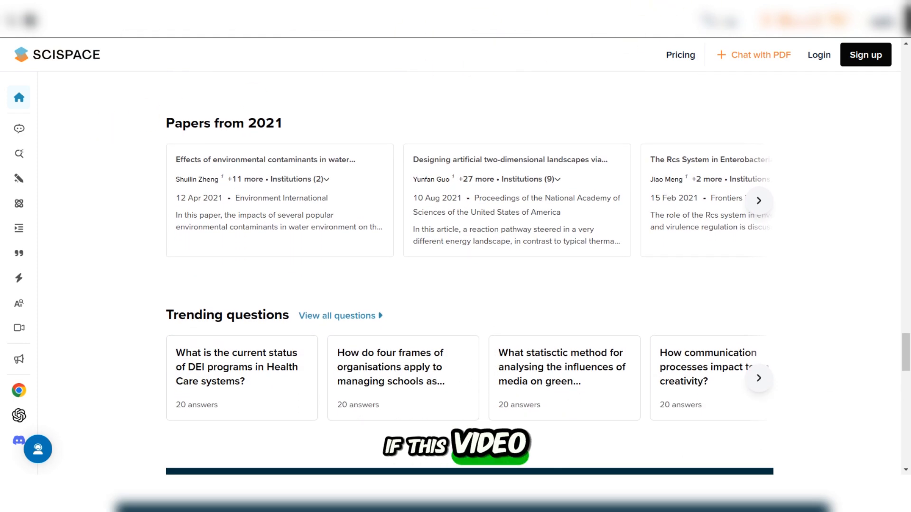
Advance the Reviews carousel twice, then scroll down to the In the media section and site footer
{"action": "scroll", "scroll_direction": "down", "scroll_amount": 3}
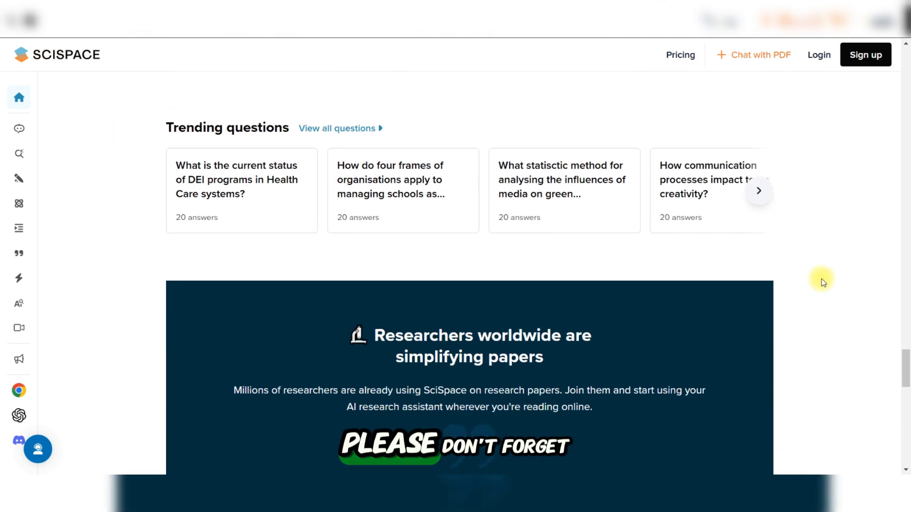
{"action": "scroll", "scroll_direction": "down", "scroll_amount": 3}
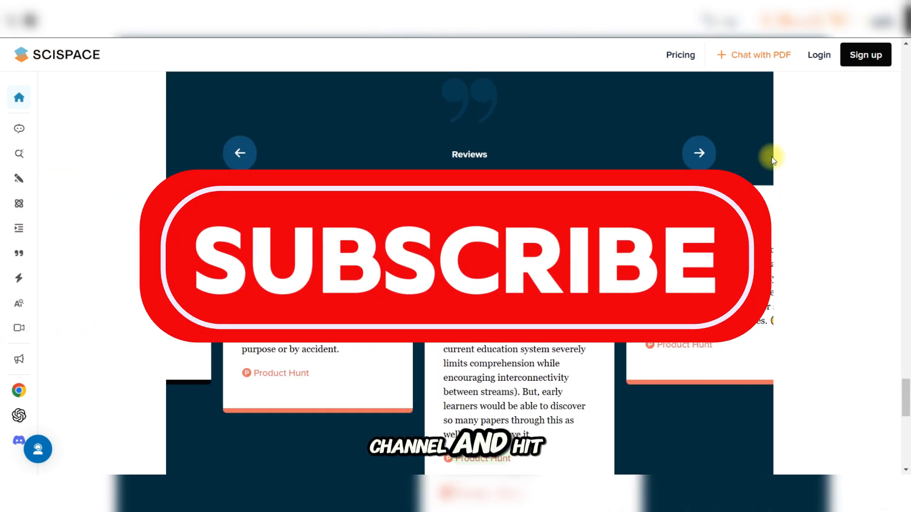
{"action": "left_click", "coordinate": [699, 153]}
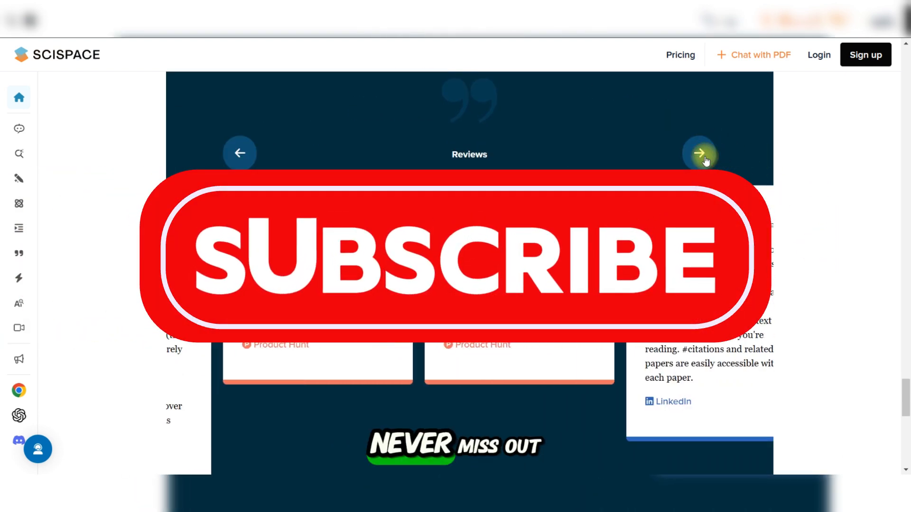
{"action": "left_click", "coordinate": [700, 154]}
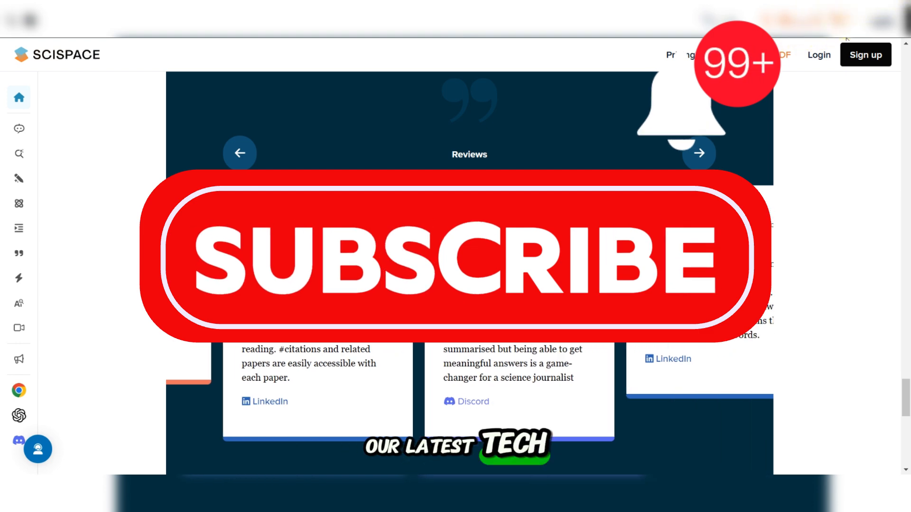
{"action": "scroll", "scroll_direction": "down", "scroll_amount": 3}
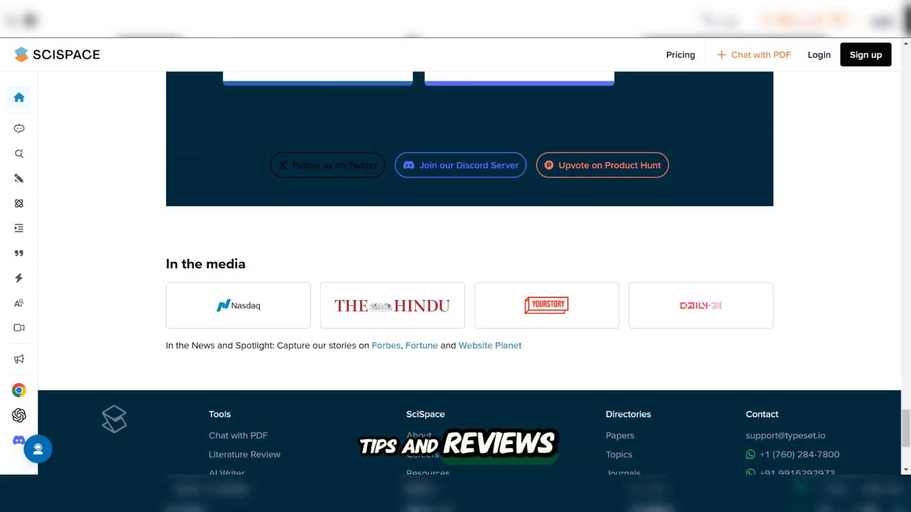